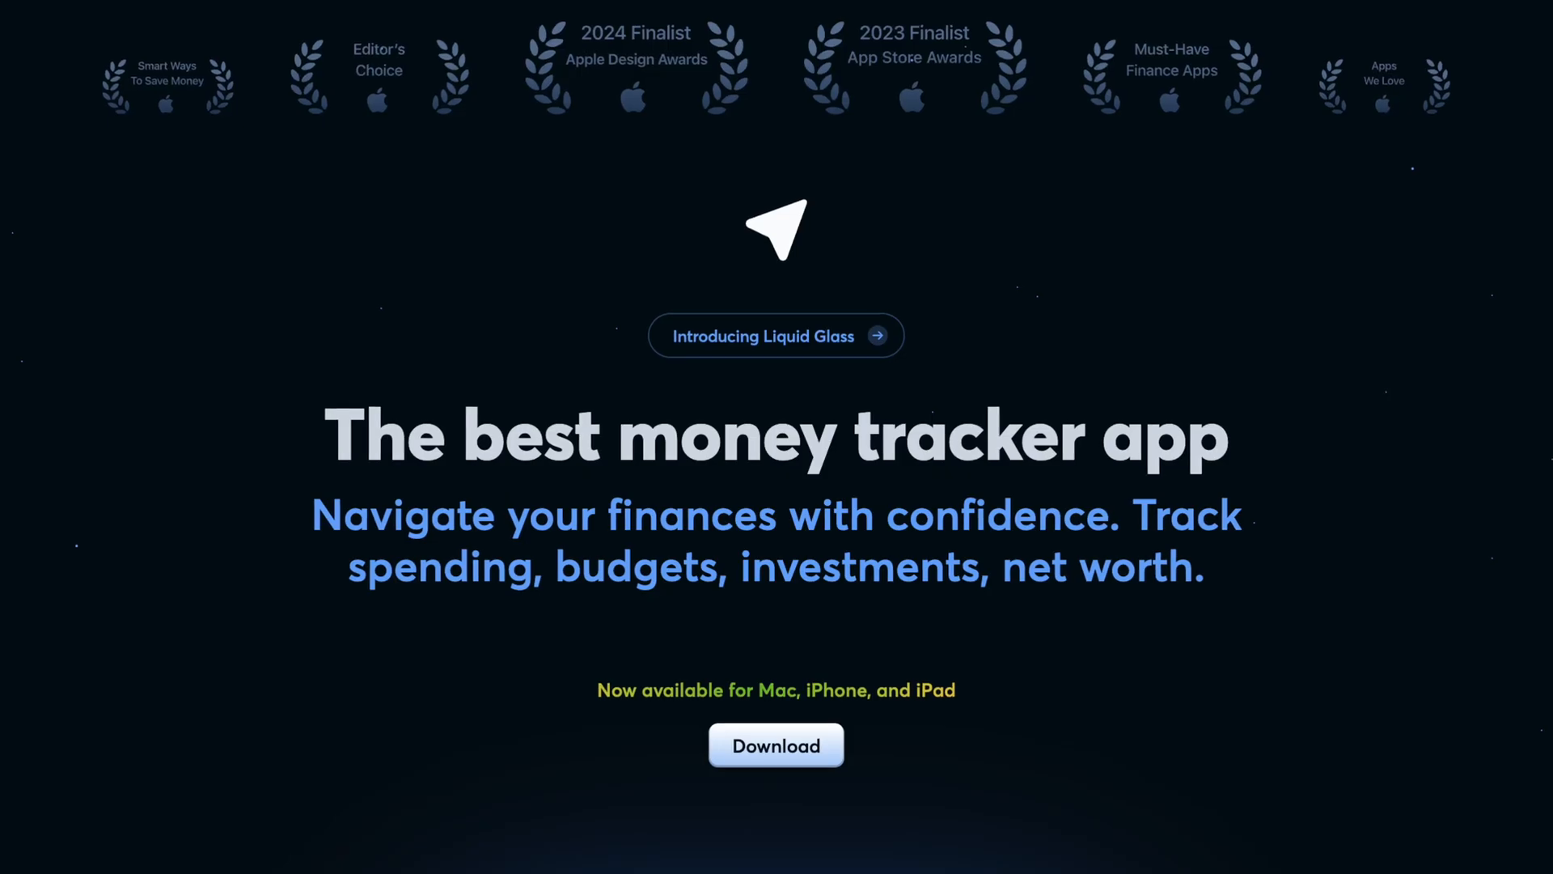
# - Add a bank account by linking an unlisted institution through Plaid
pyautogui.scroll(-3)
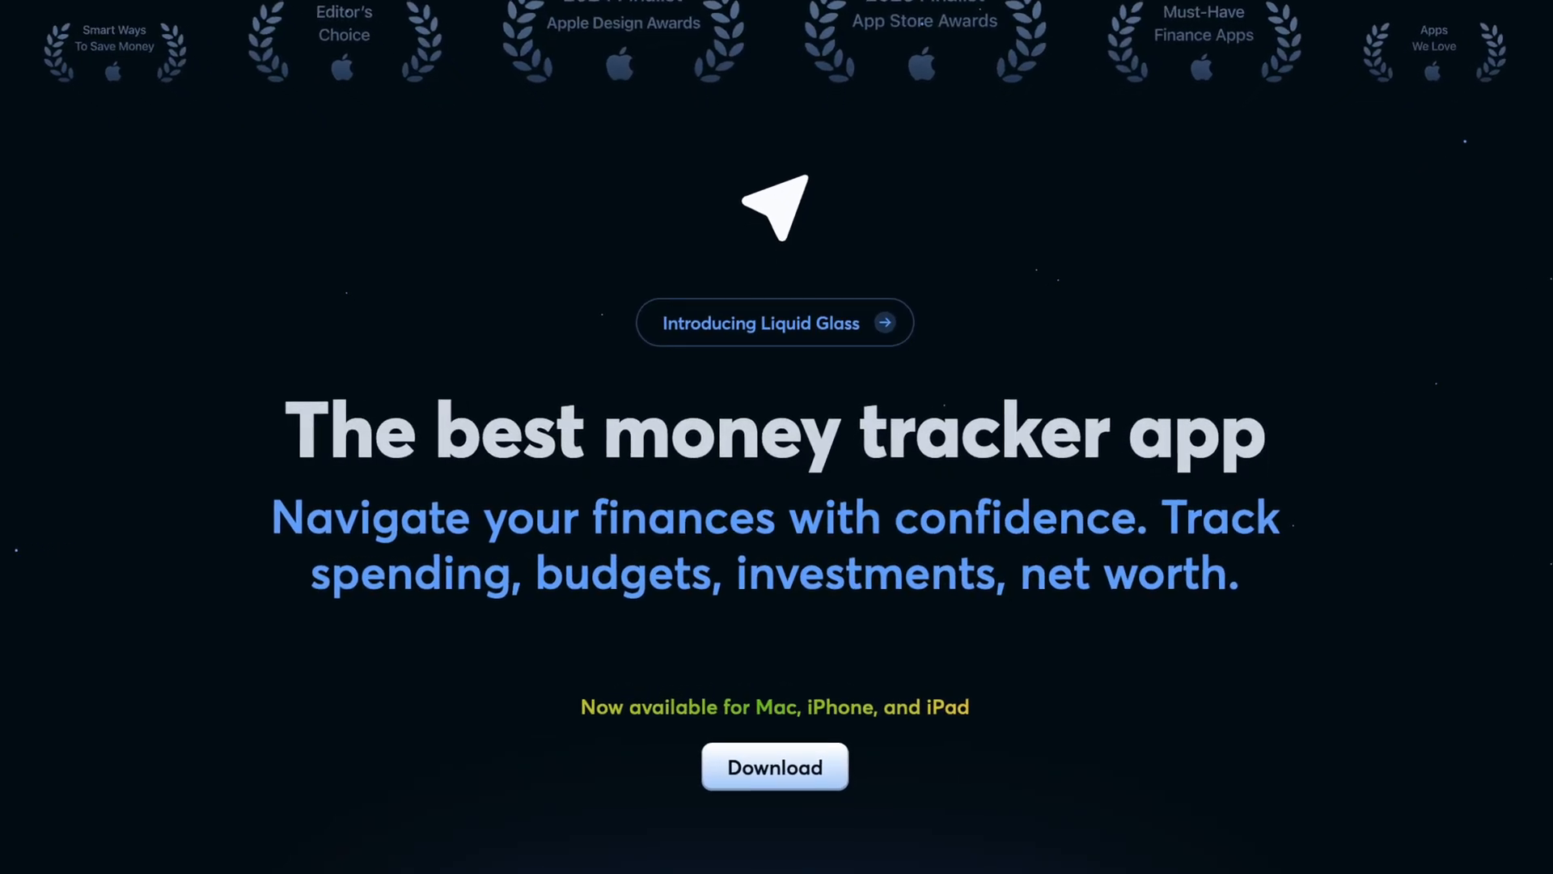
pyautogui.click(775, 766)
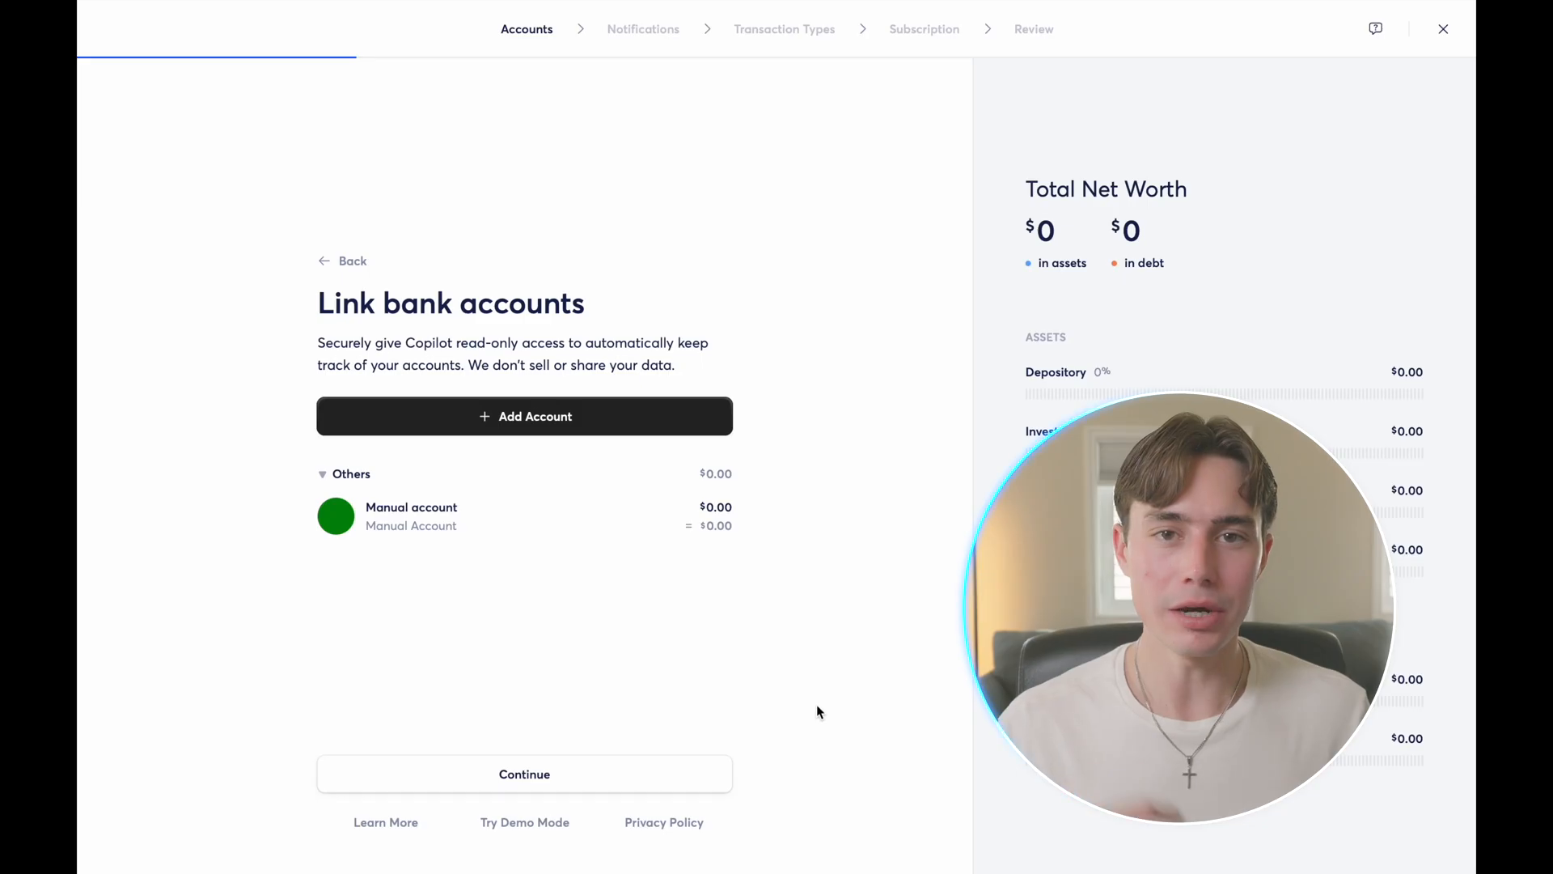
pyautogui.click(524, 416)
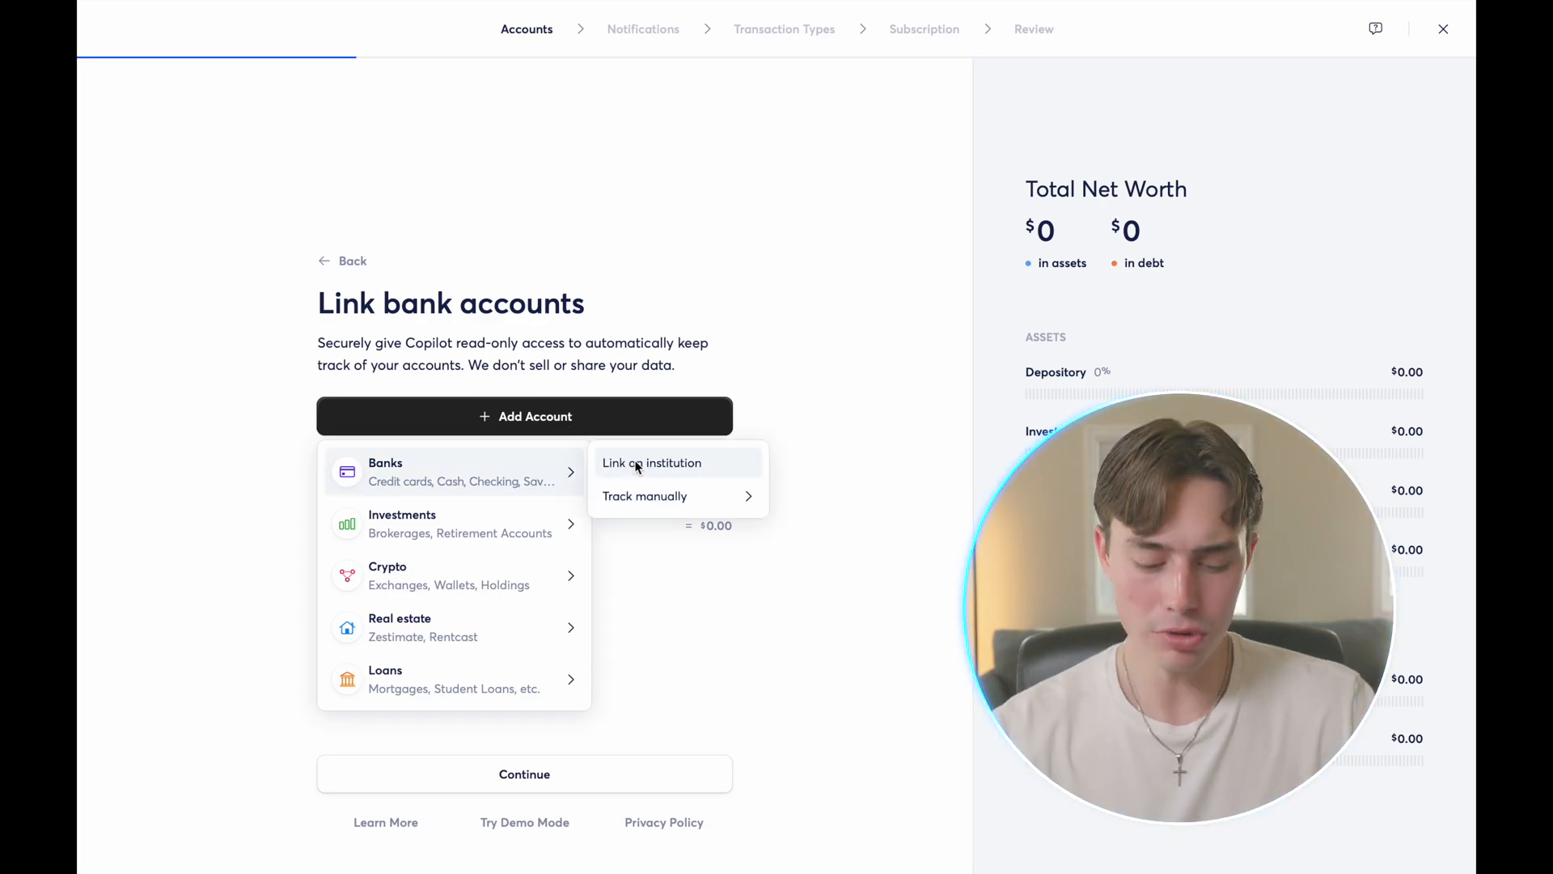
pyautogui.click(652, 463)
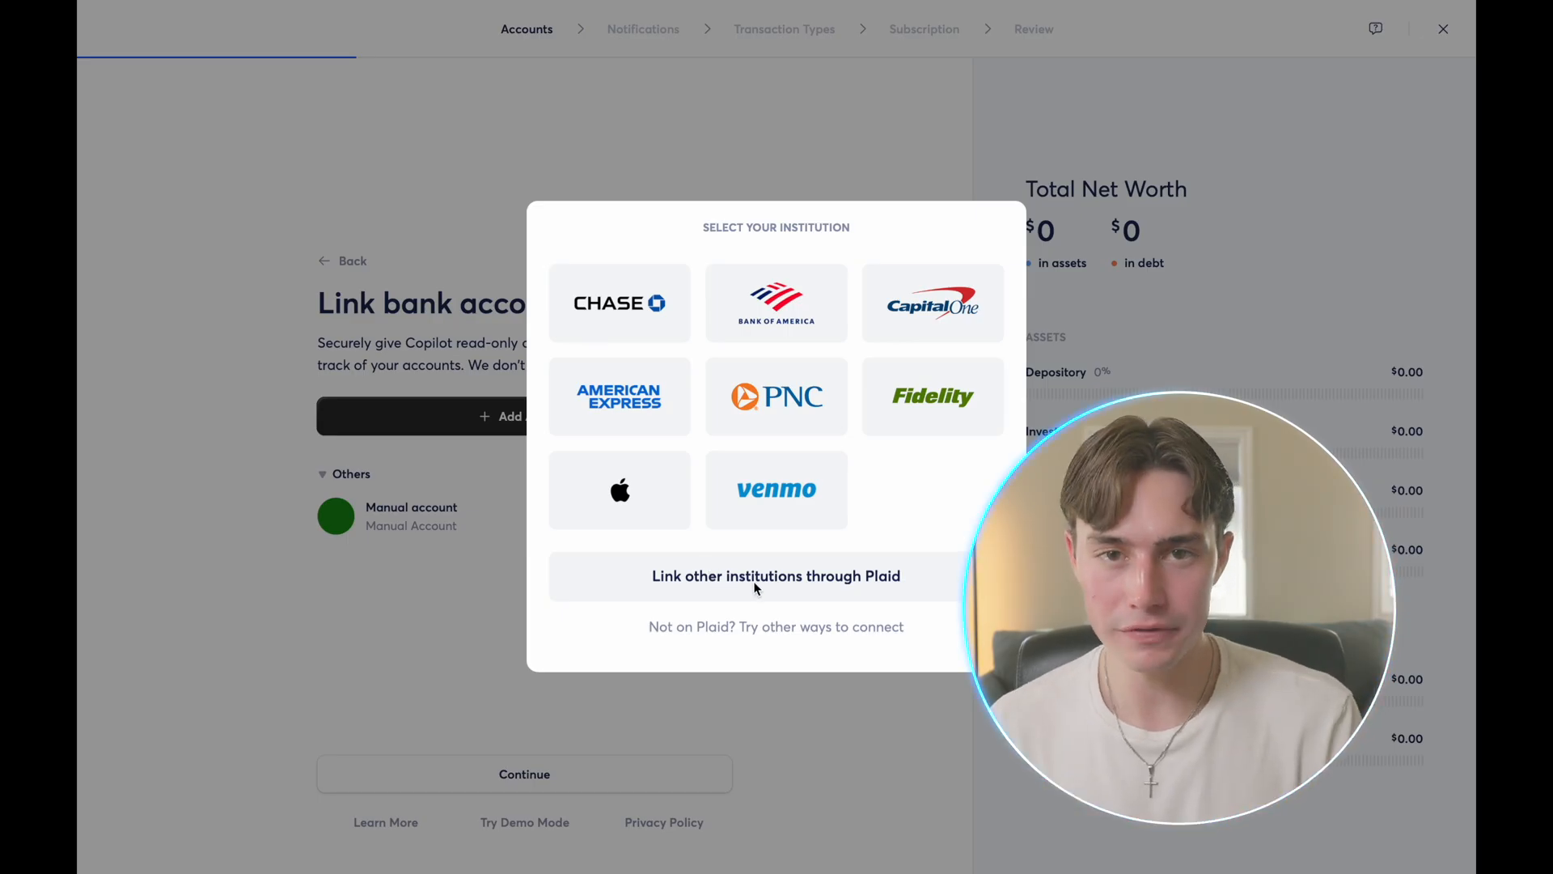
pyautogui.click(776, 576)
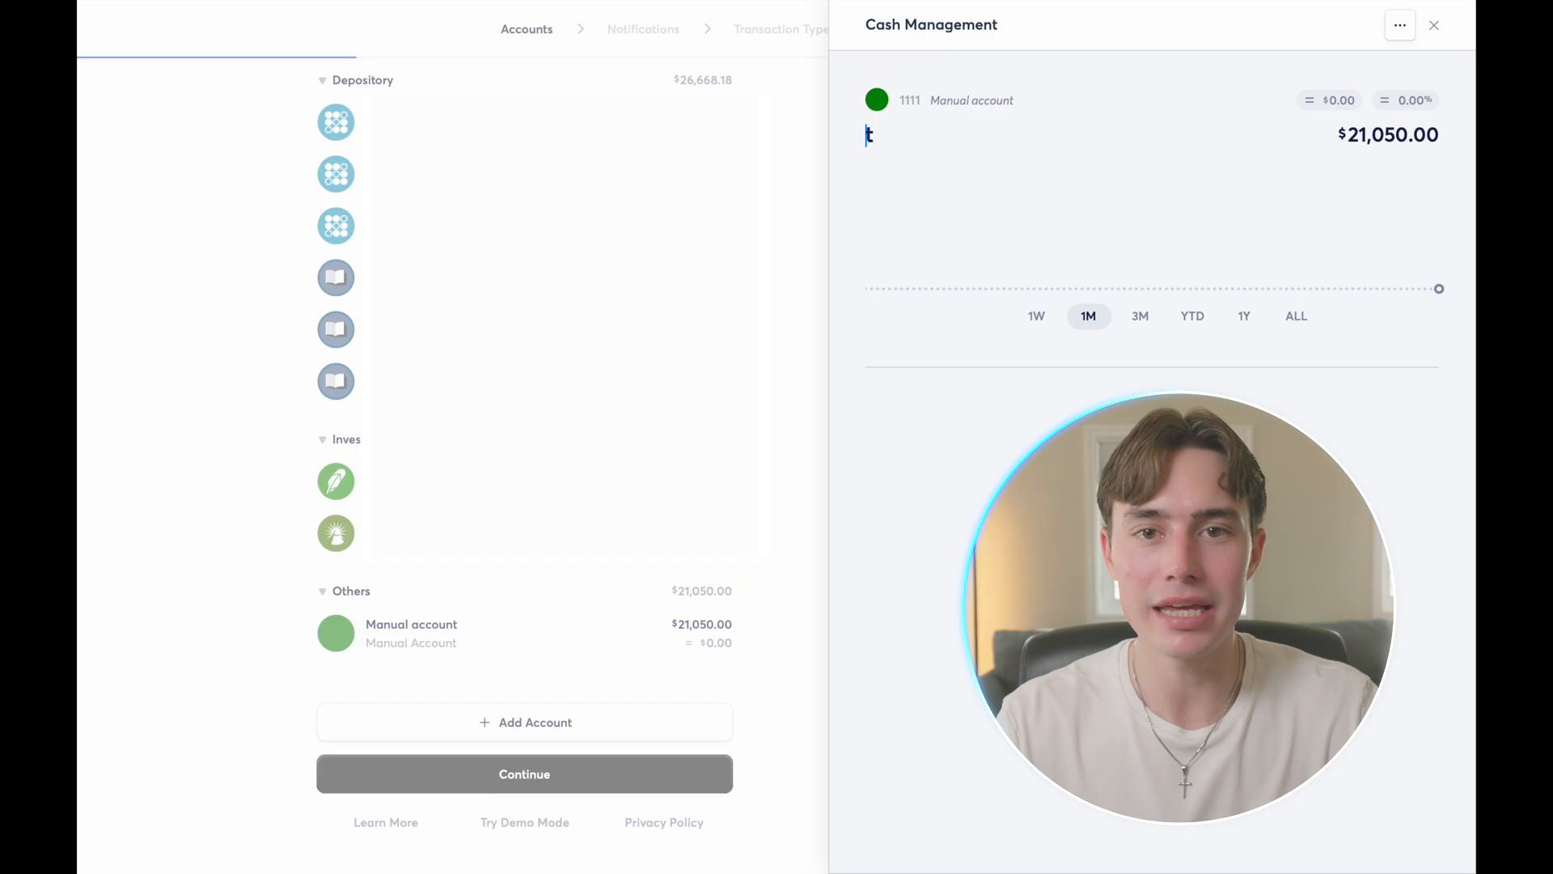
# - Name the $21,050 manual account 'Honda Civic - Sport Touring'
pyautogui.write('Honda Civit')
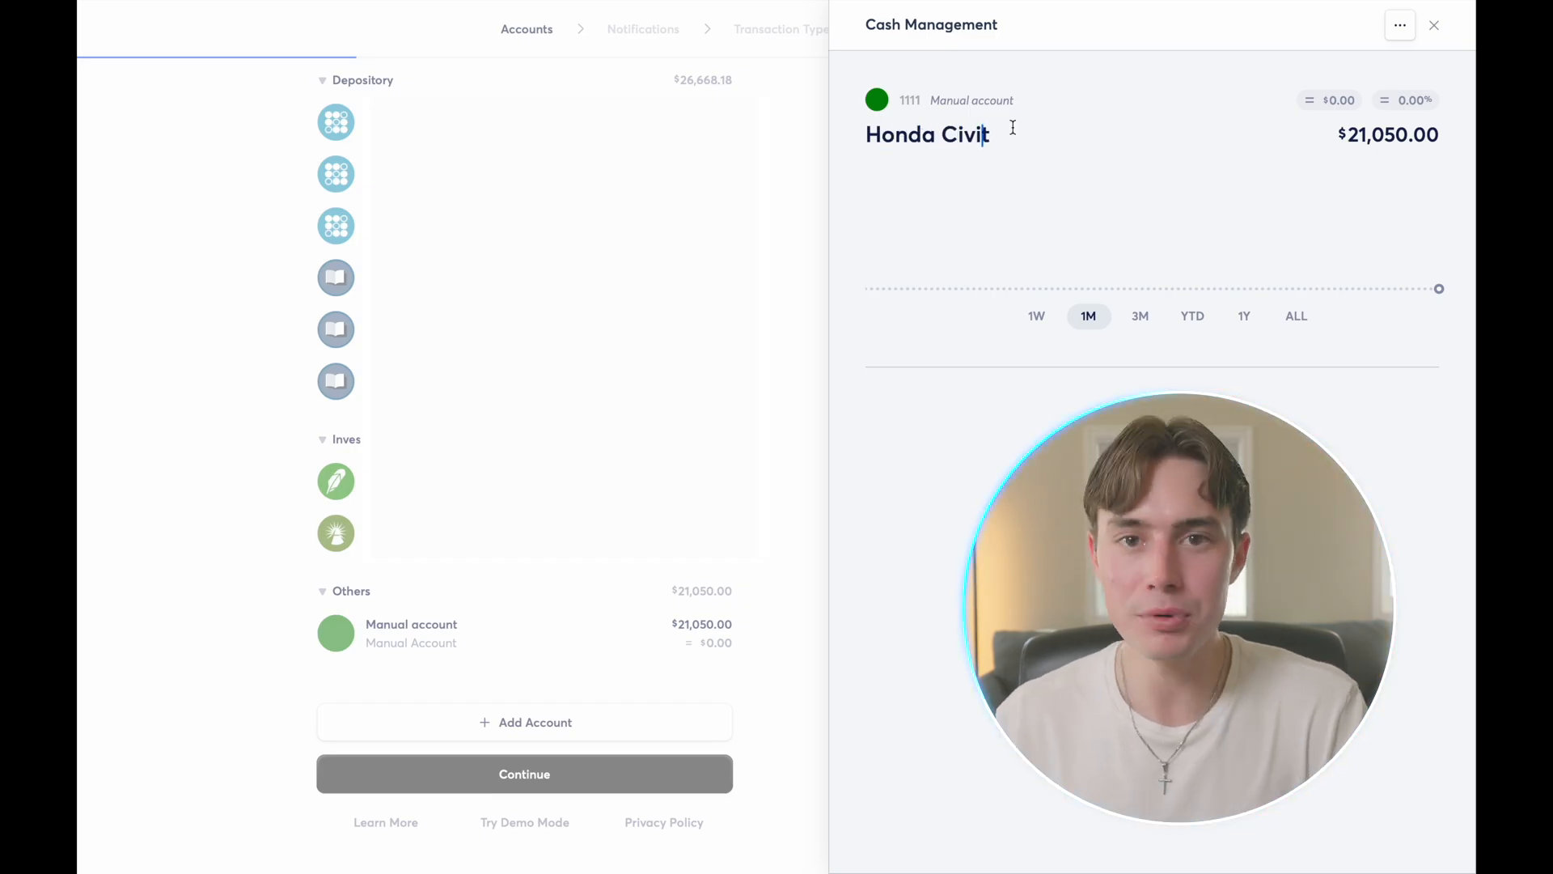
pyautogui.write('-')
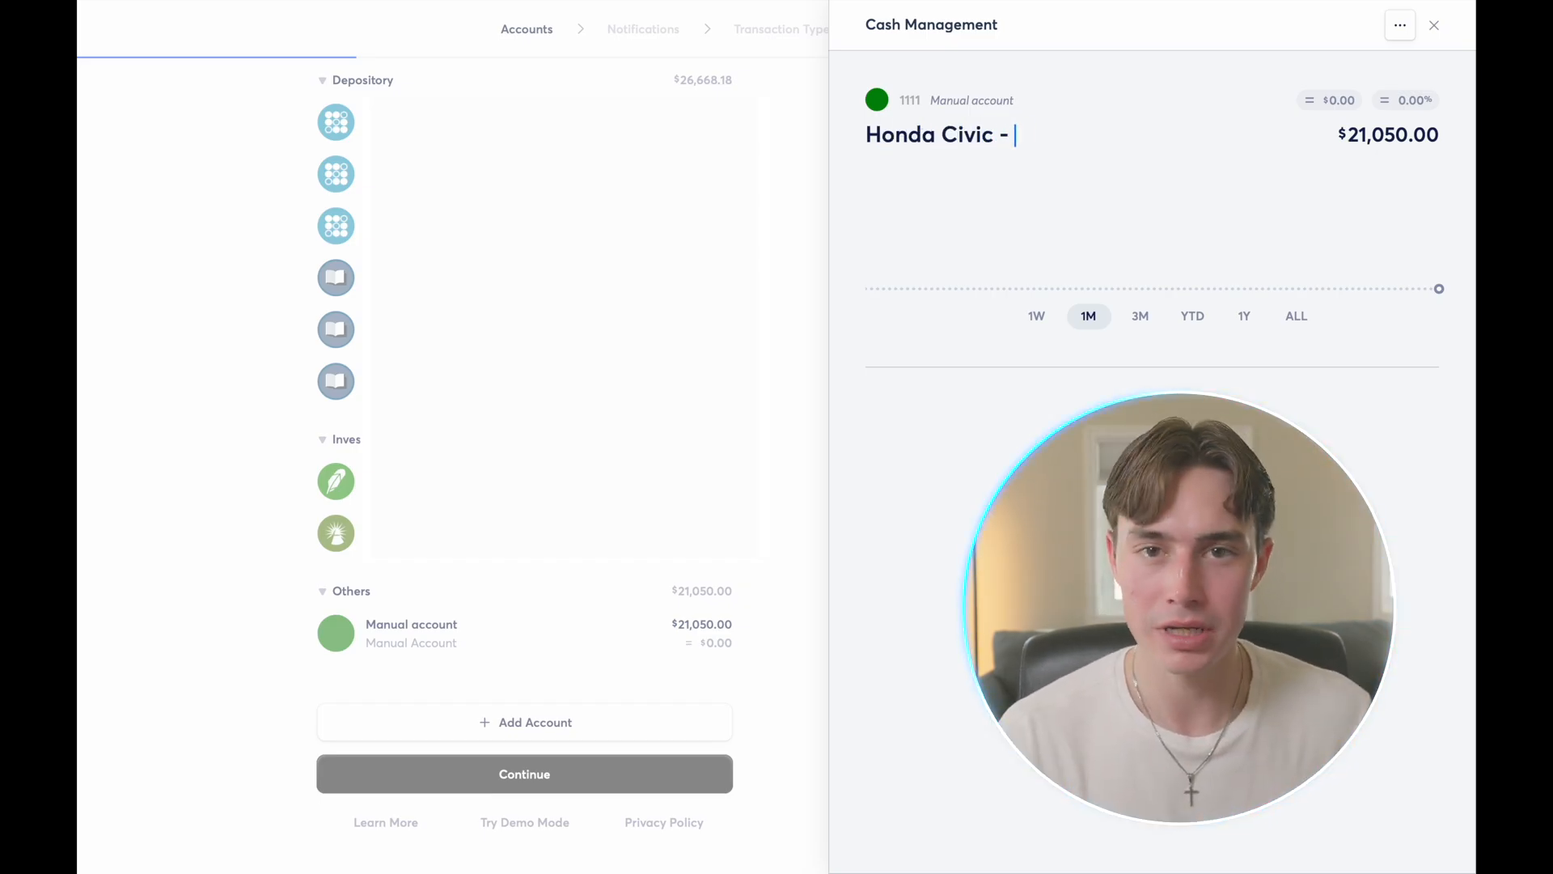
pyautogui.write('Sport')
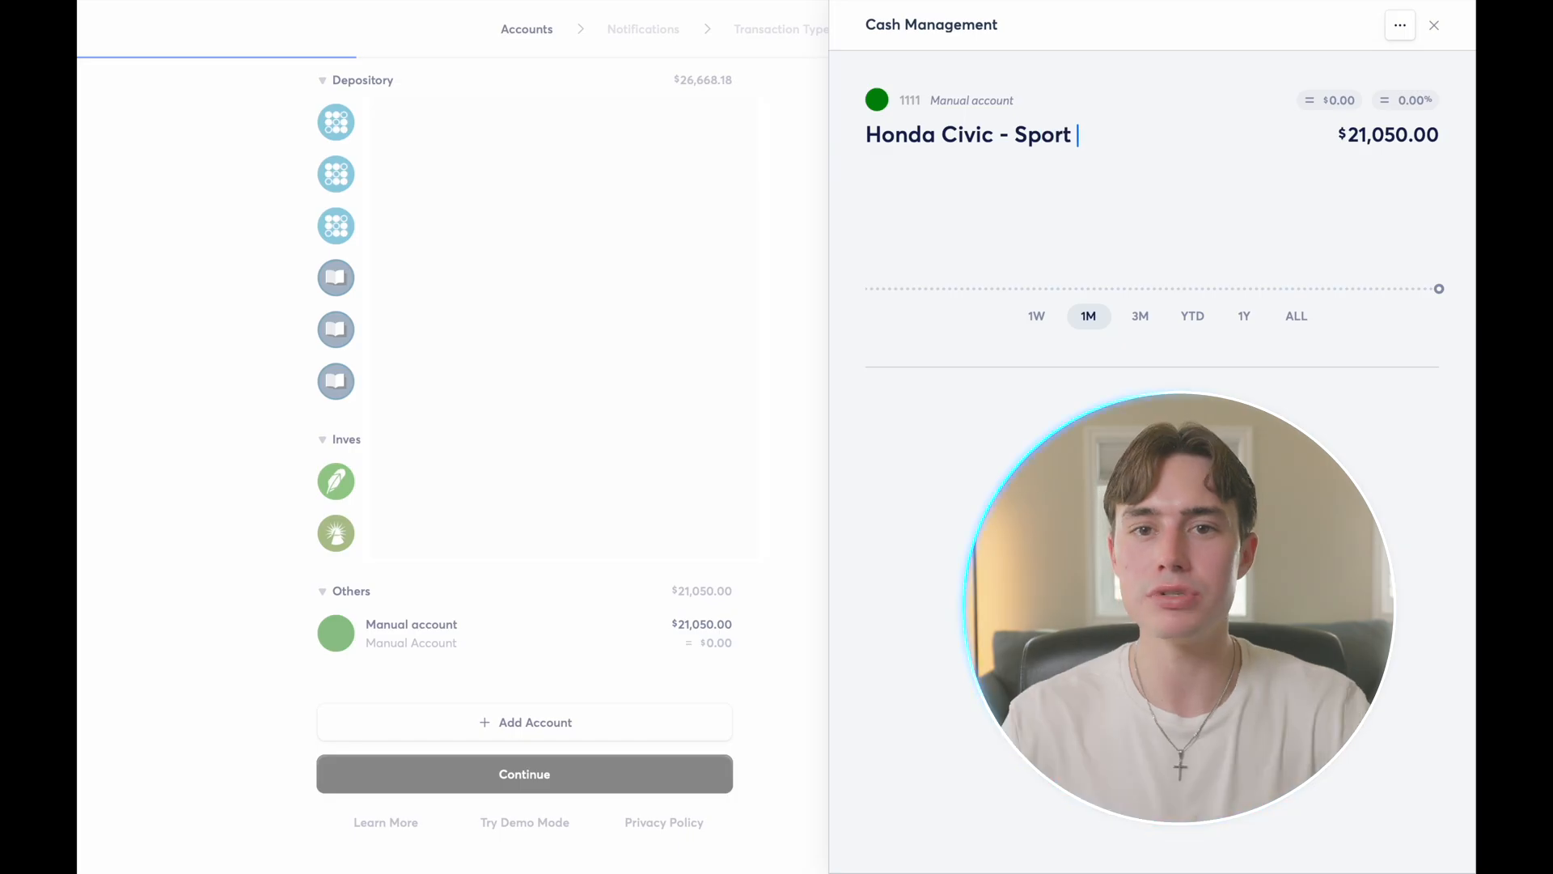
pyautogui.write('Touring')
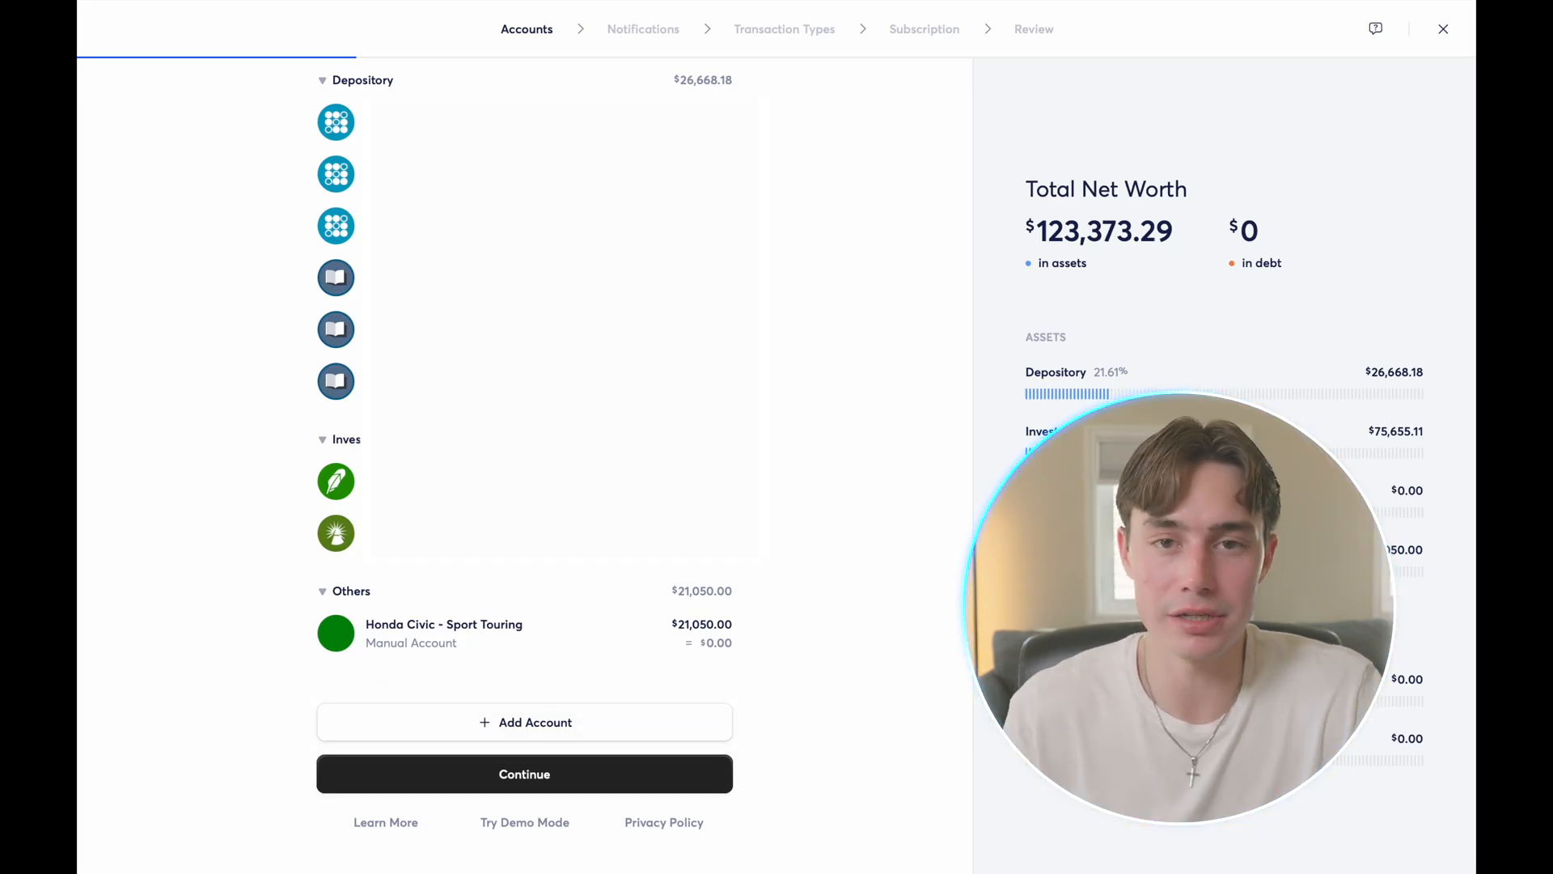
# - Enable weekly spending-habit and budget-tracking notifications, then continue to transaction types
pyautogui.click(524, 774)
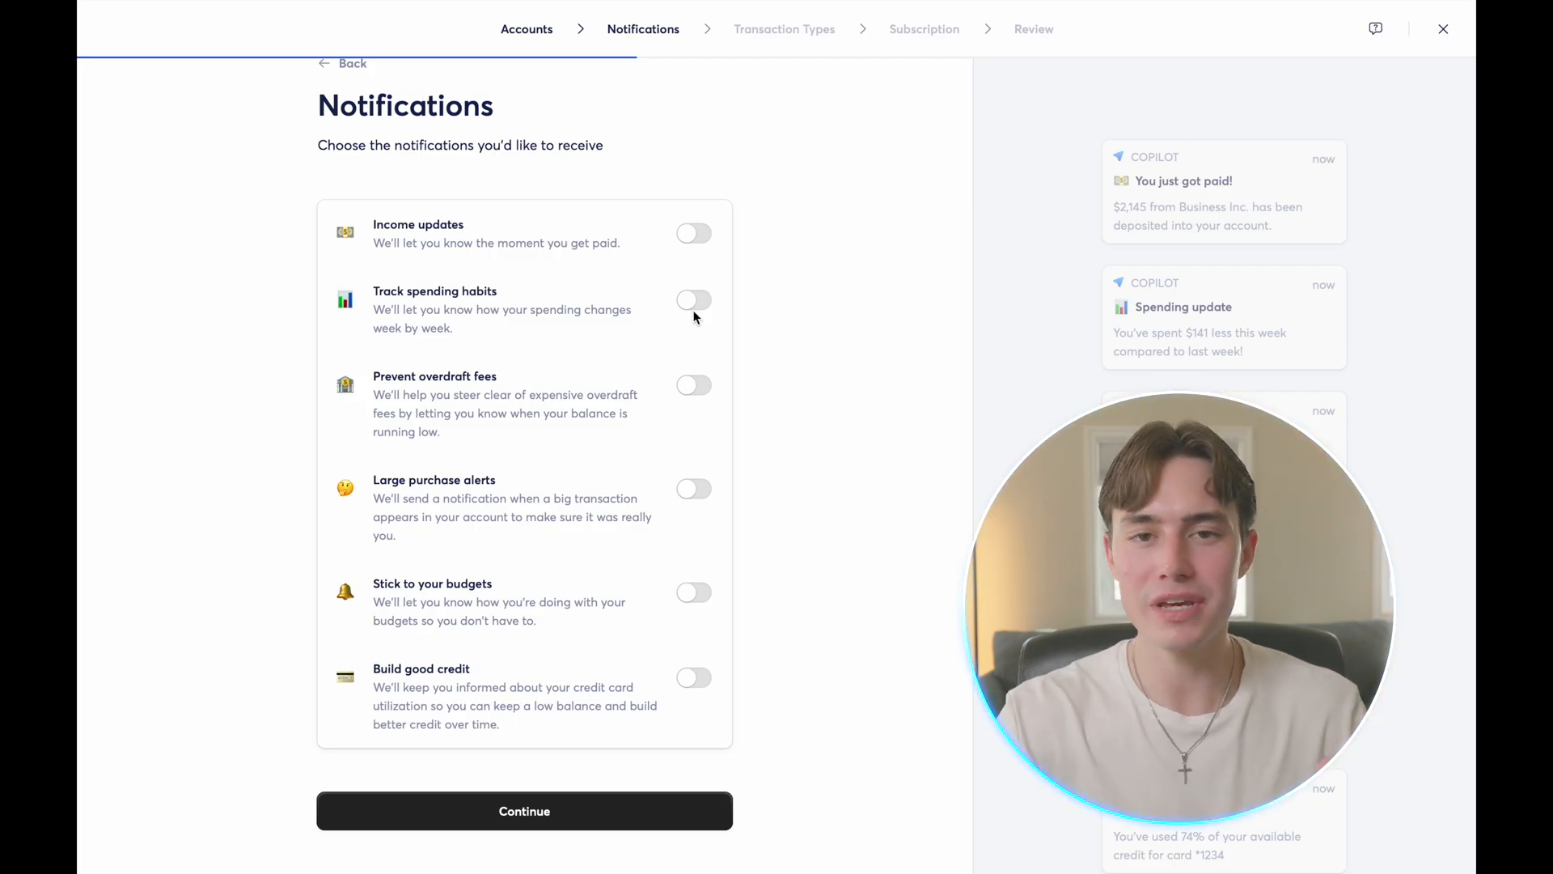
pyautogui.click(693, 300)
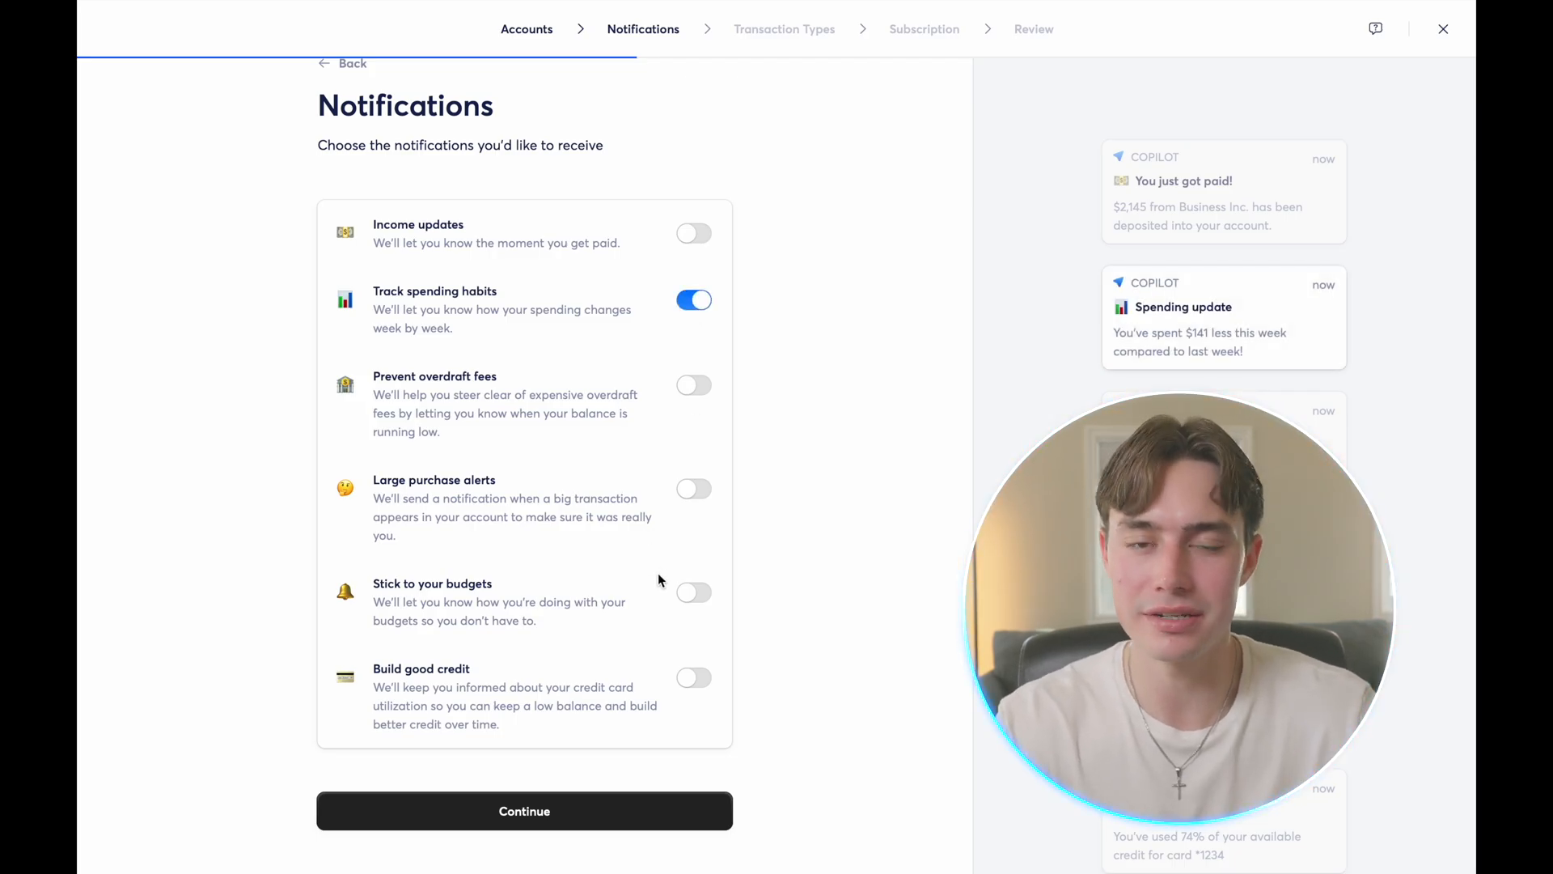
pyautogui.moveTo(652, 614)
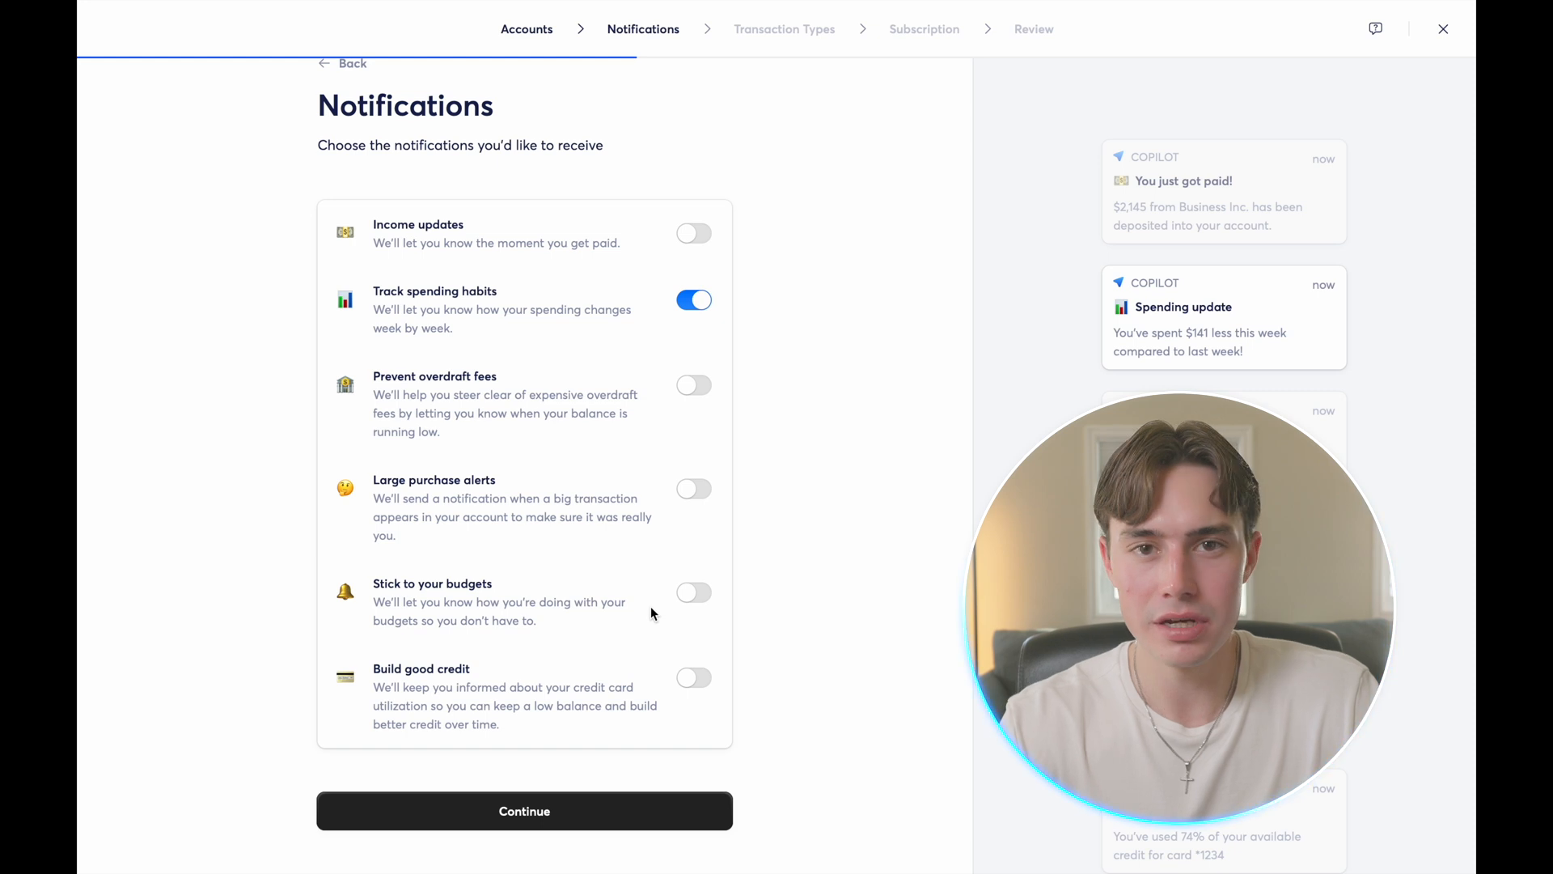
pyautogui.click(693, 592)
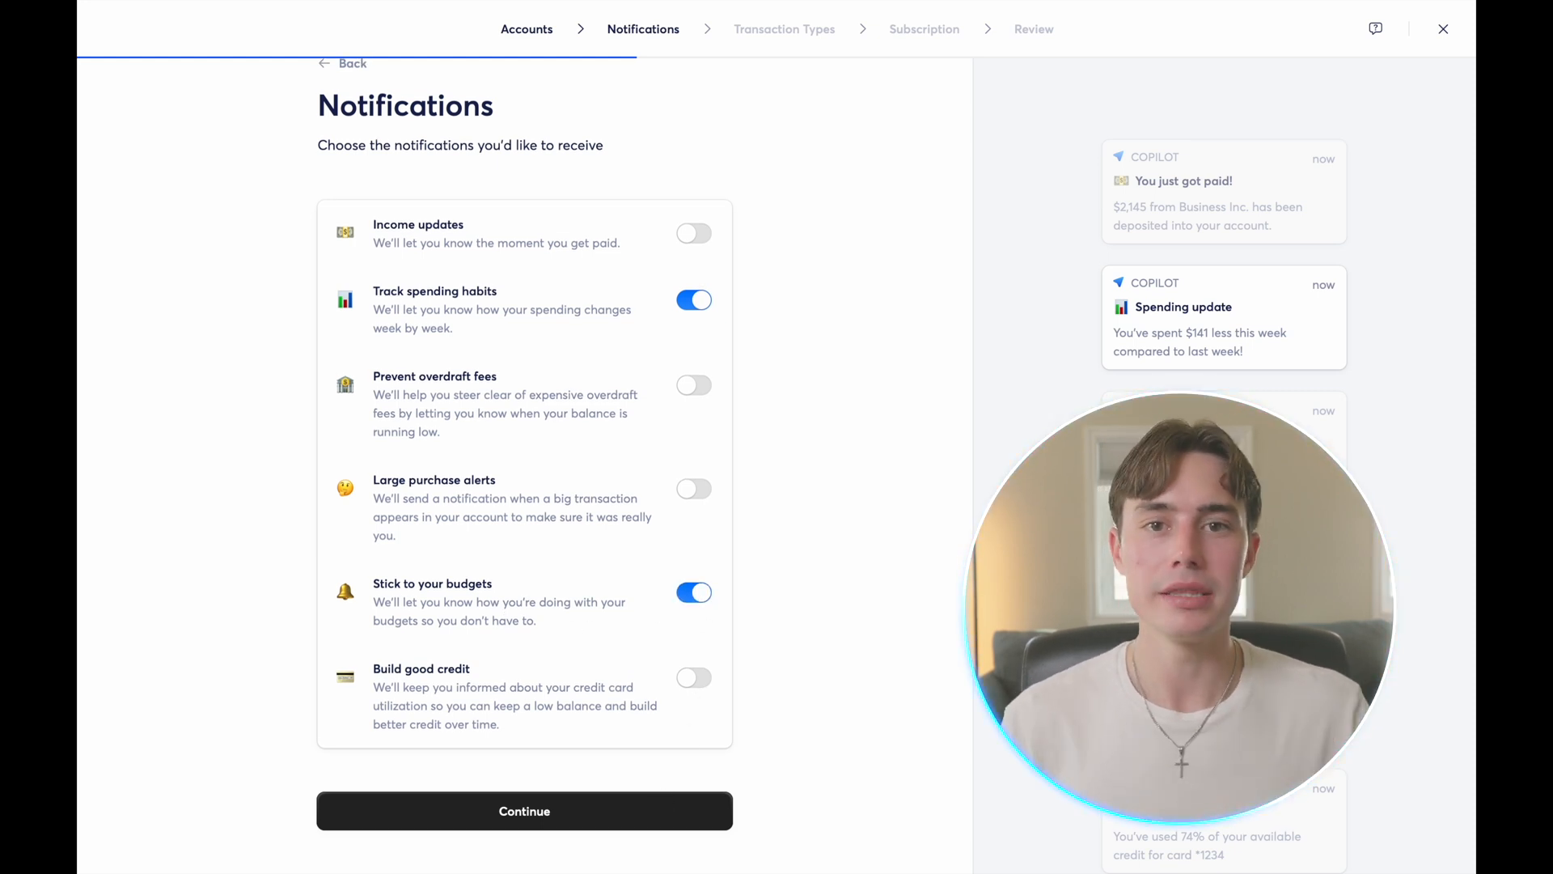
pyautogui.click(523, 811)
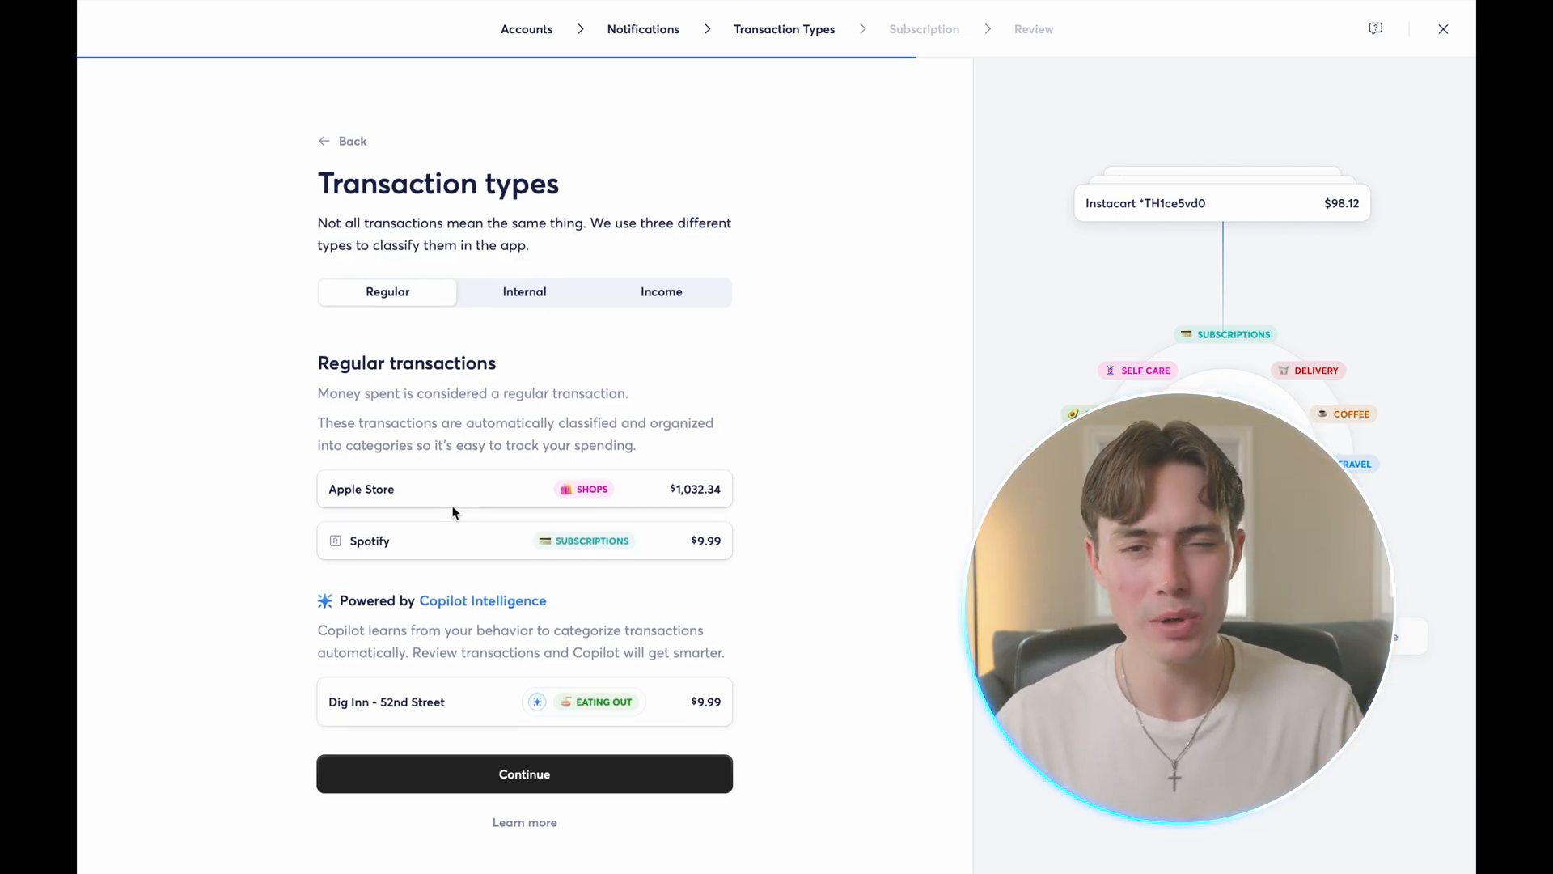
# - Continue past the regular, internal and income transaction types explanation
pyautogui.click(524, 773)
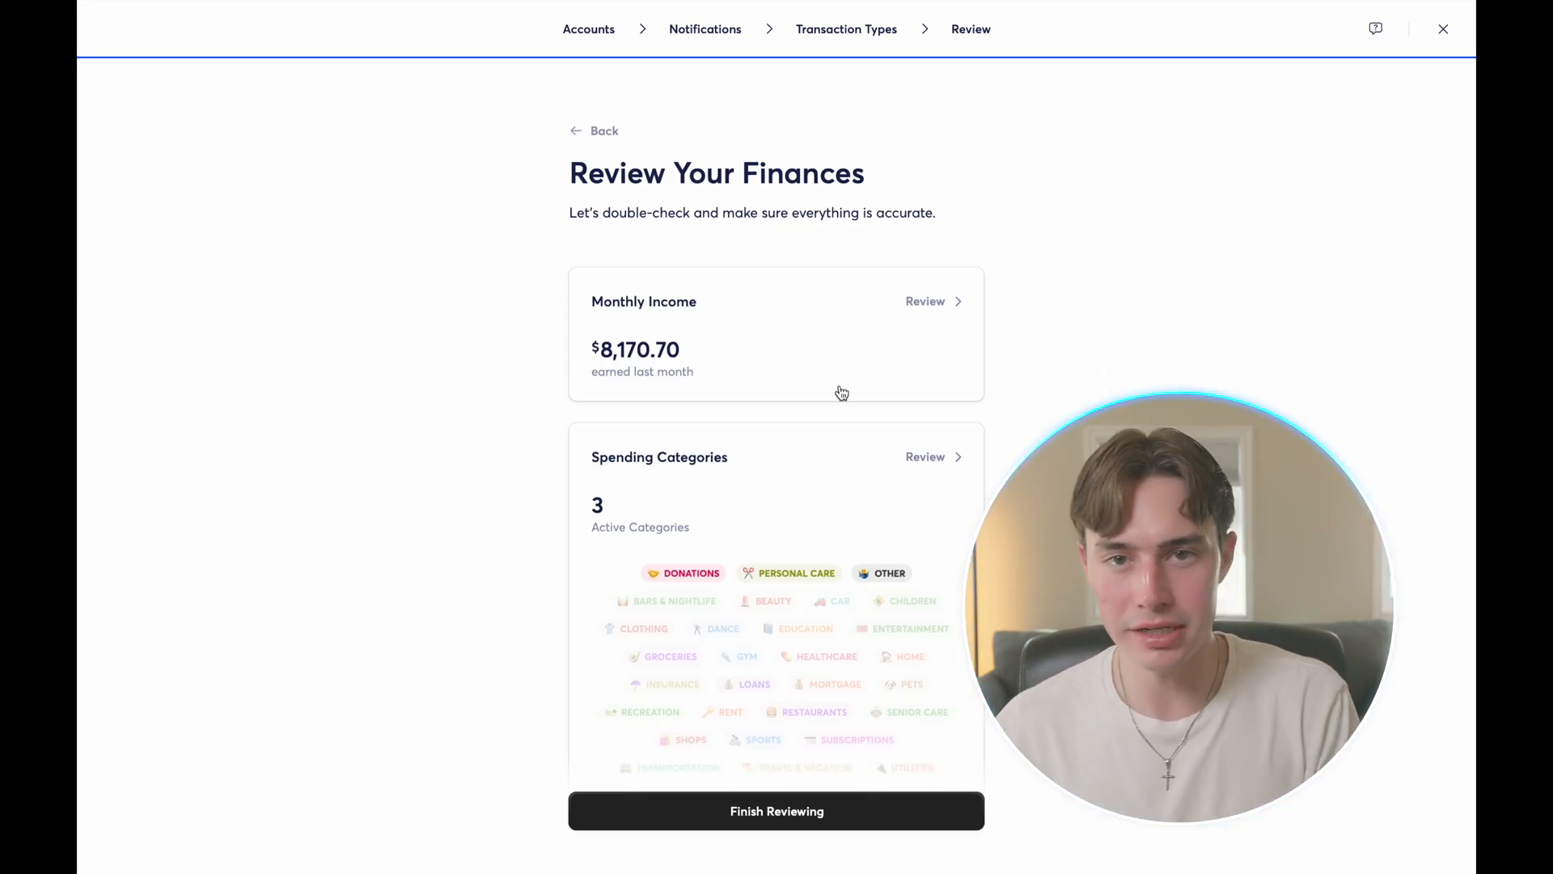
pyautogui.scroll(-3)
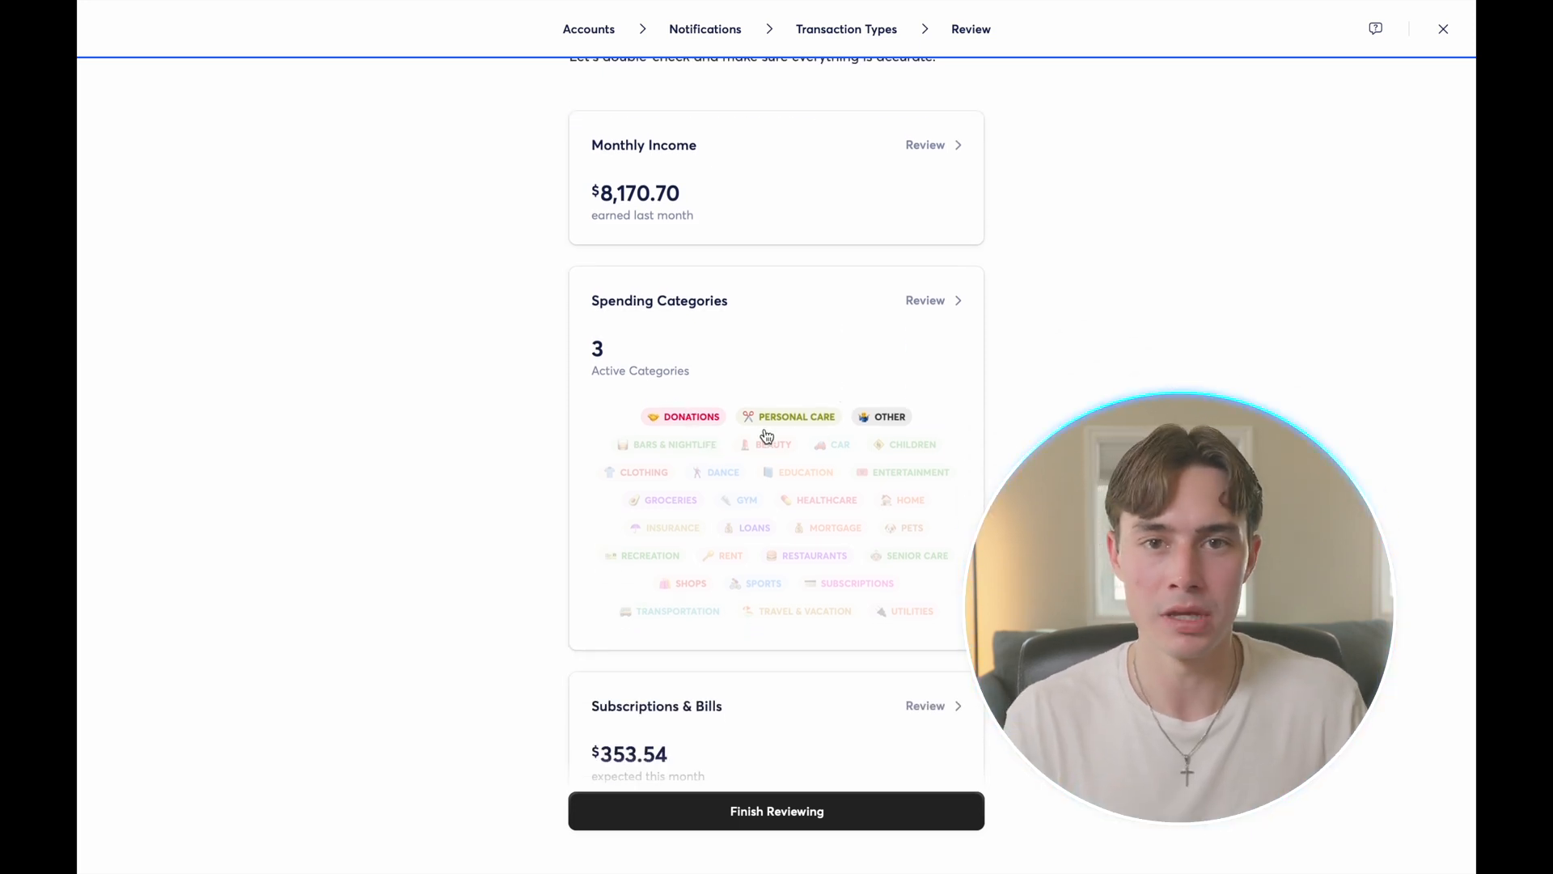
pyautogui.scroll(-3)
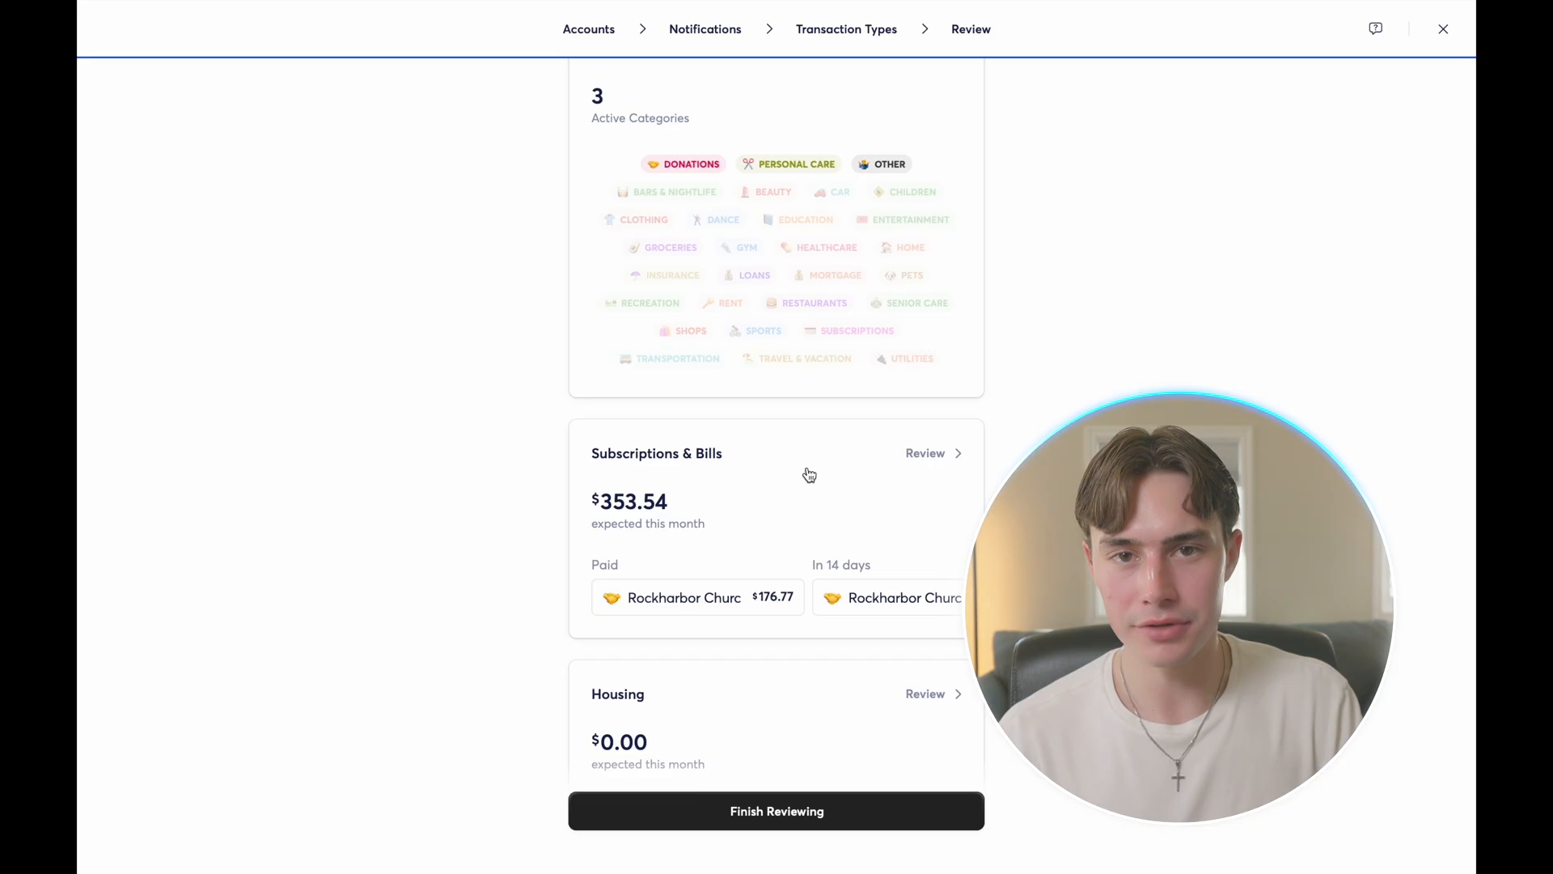
pyautogui.scroll(-3)
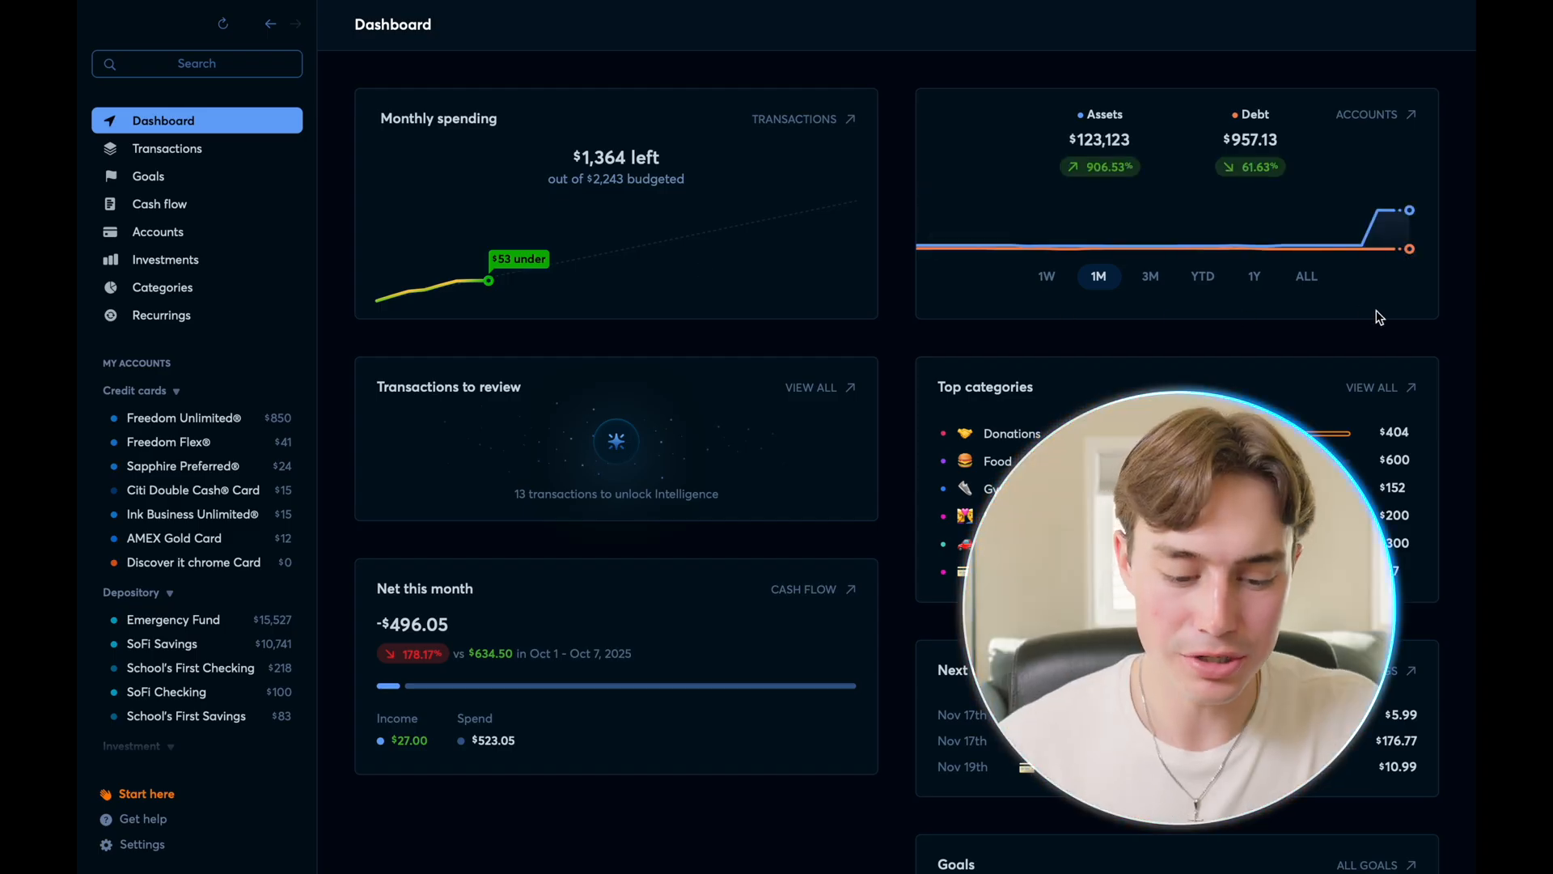
pyautogui.moveTo(750, 503)
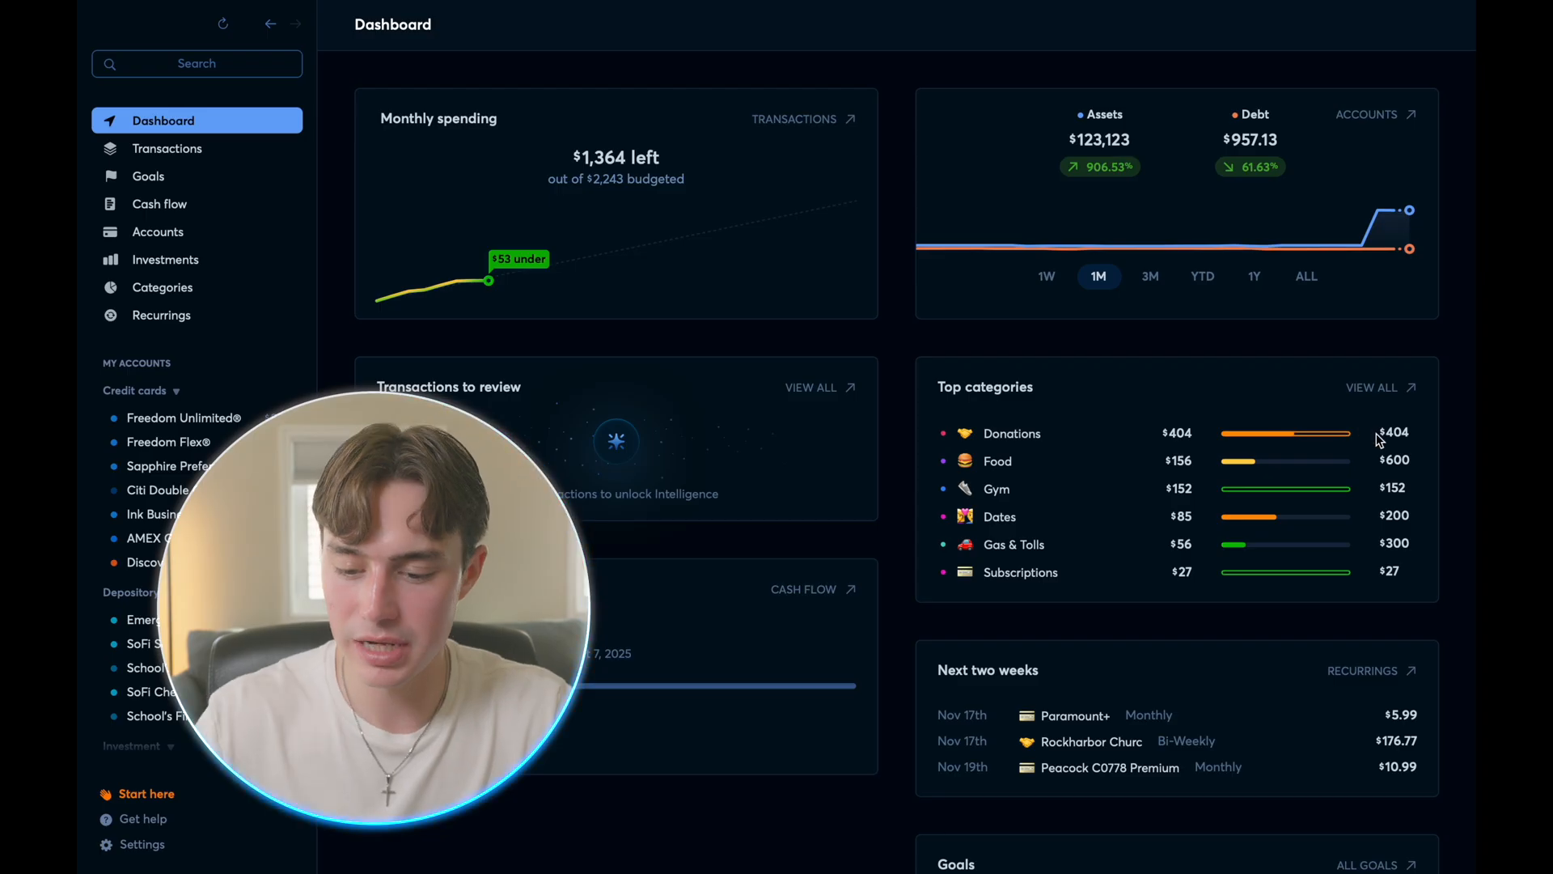
pyautogui.scroll(-3)
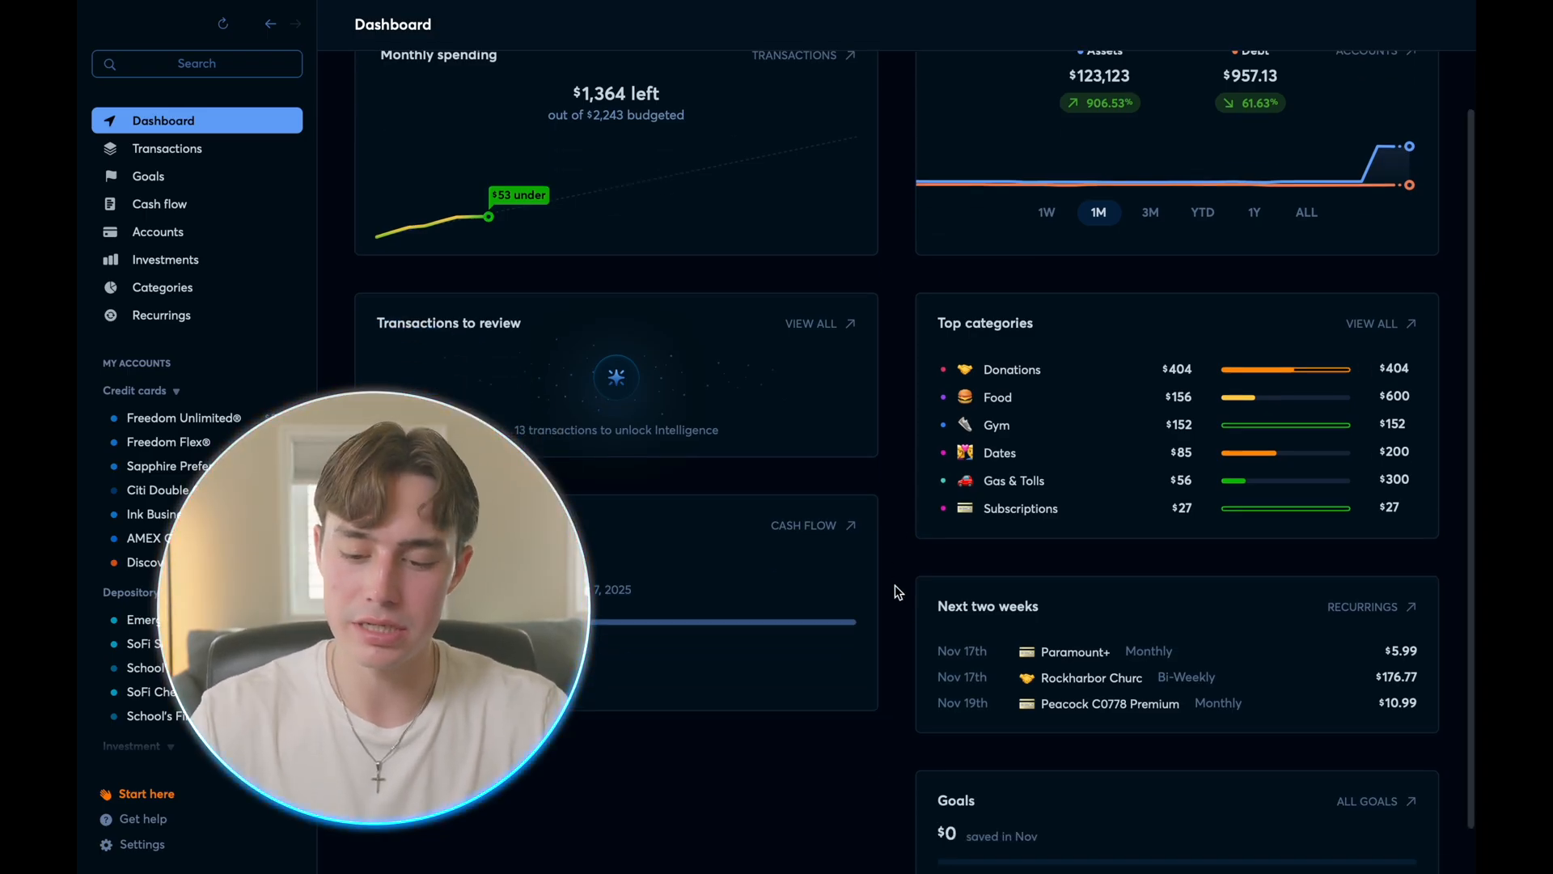
pyautogui.scroll(-3)
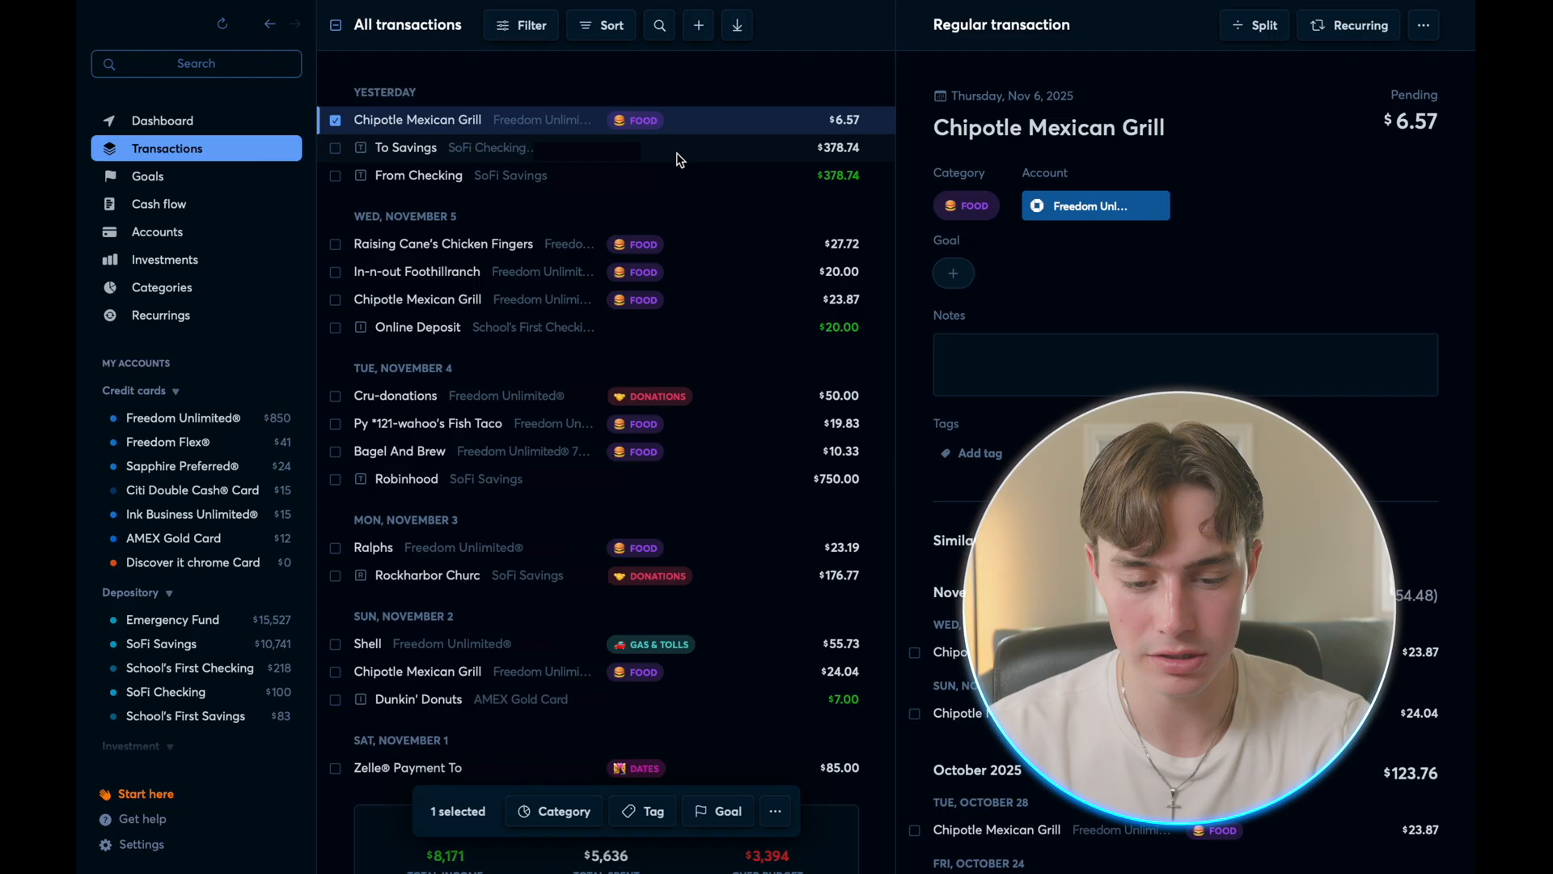
pyautogui.click(635, 120)
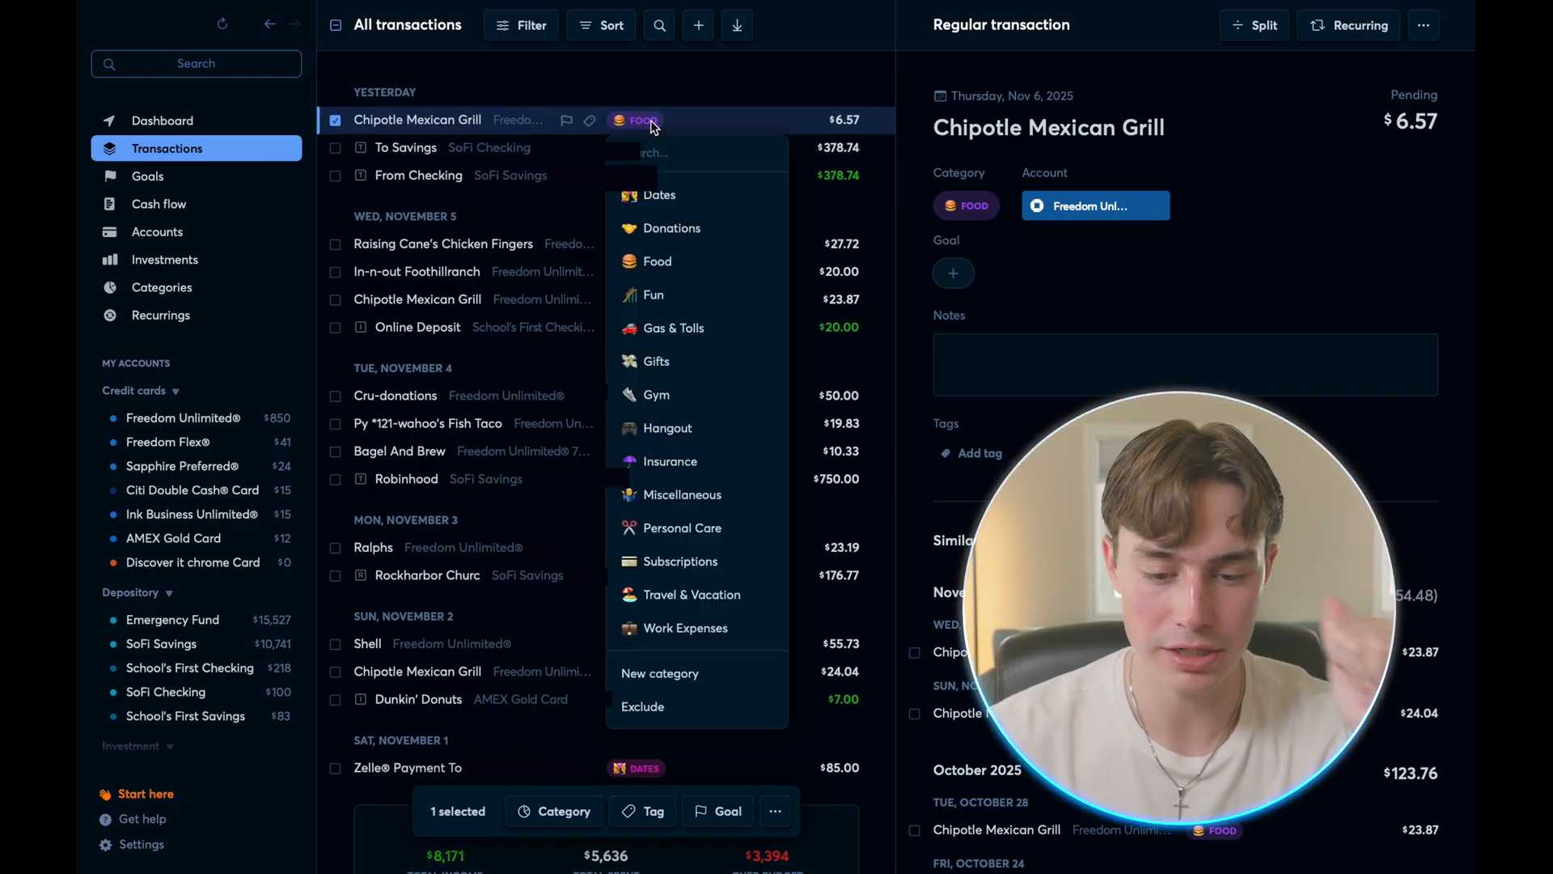
pyautogui.moveTo(684, 627)
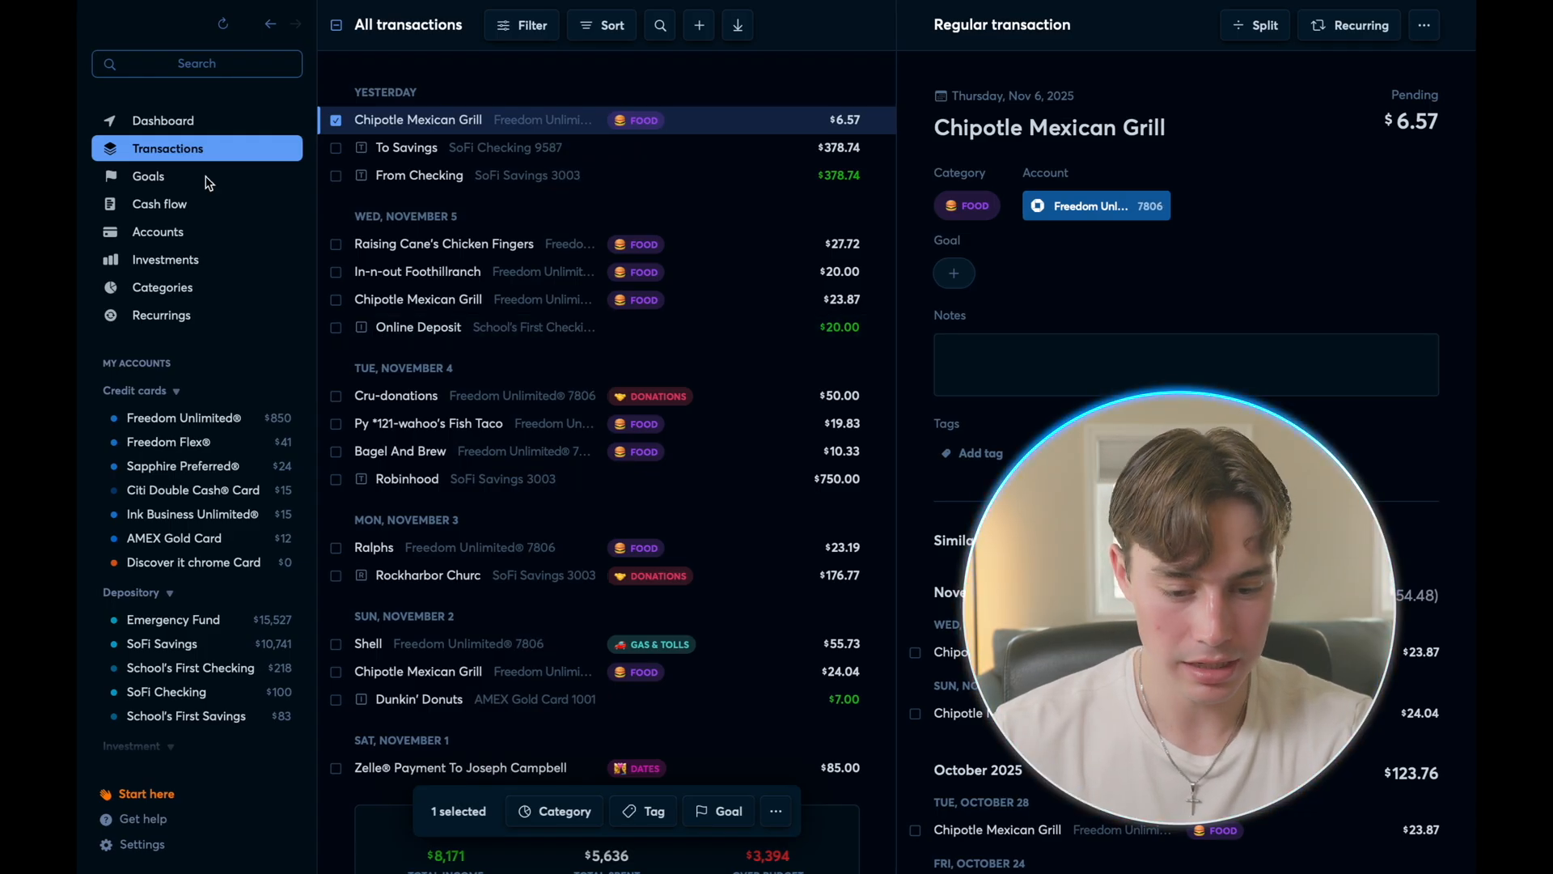
# - Create a Vacation Fund goal with a $200 target and choose how saving begins
pyautogui.click(147, 176)
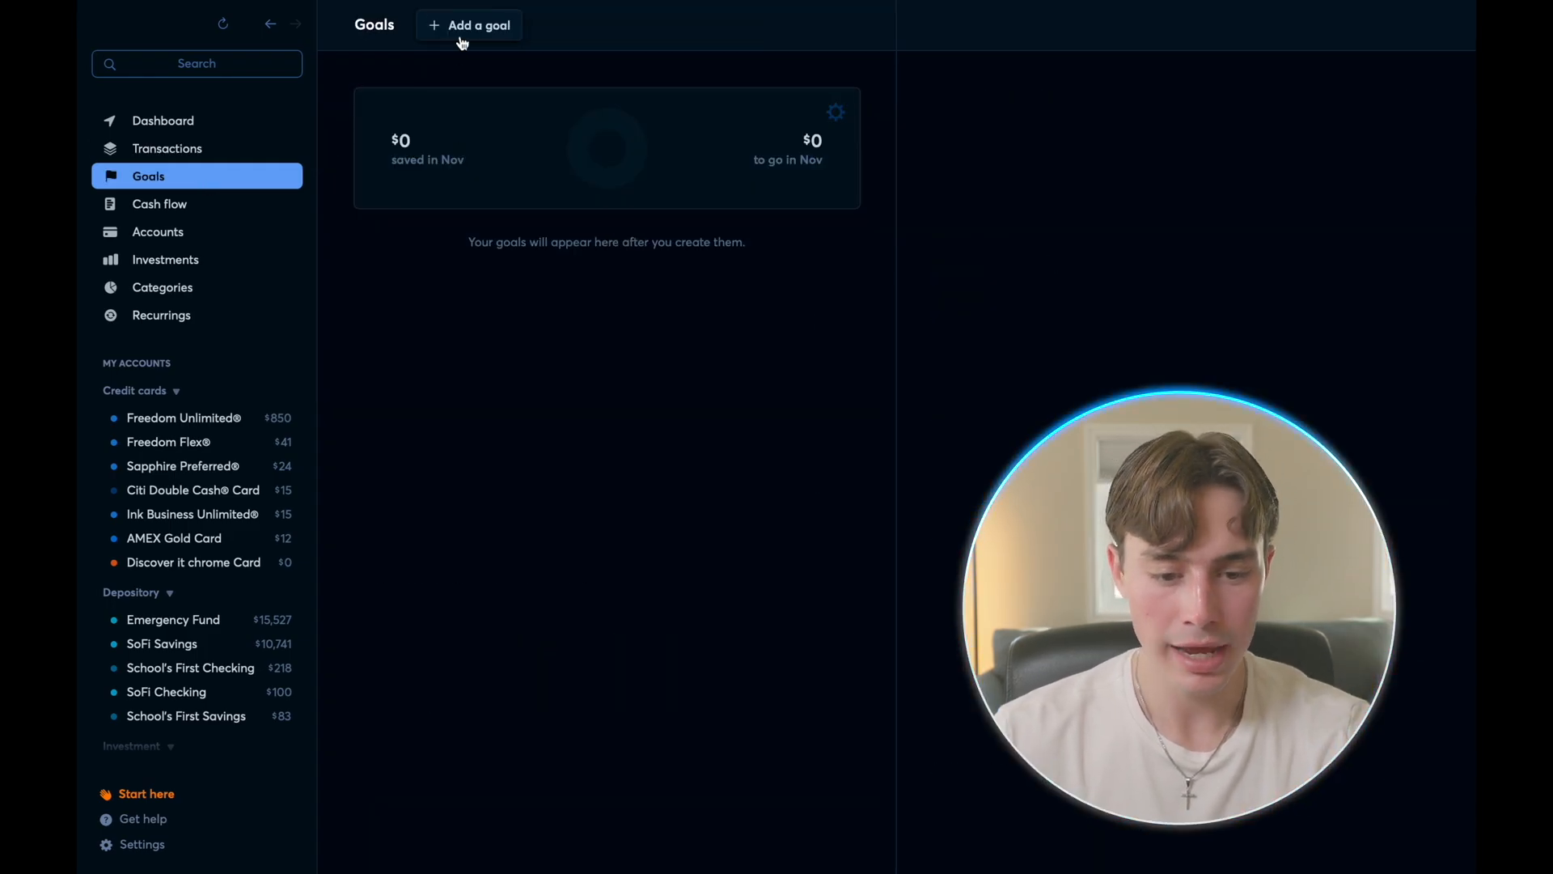
pyautogui.click(477, 25)
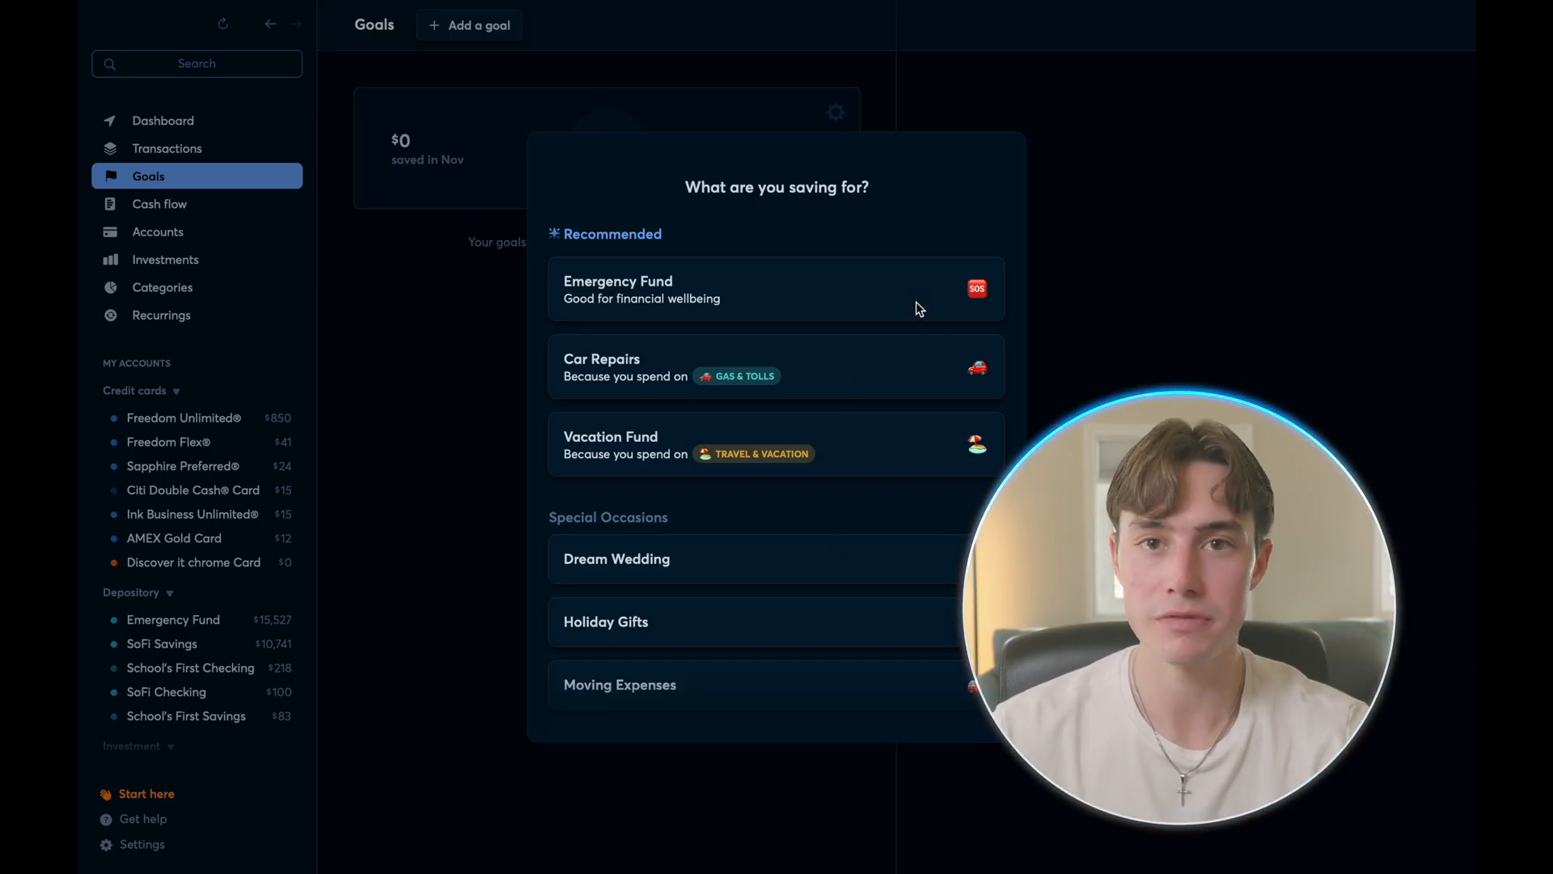
pyautogui.moveTo(857, 468)
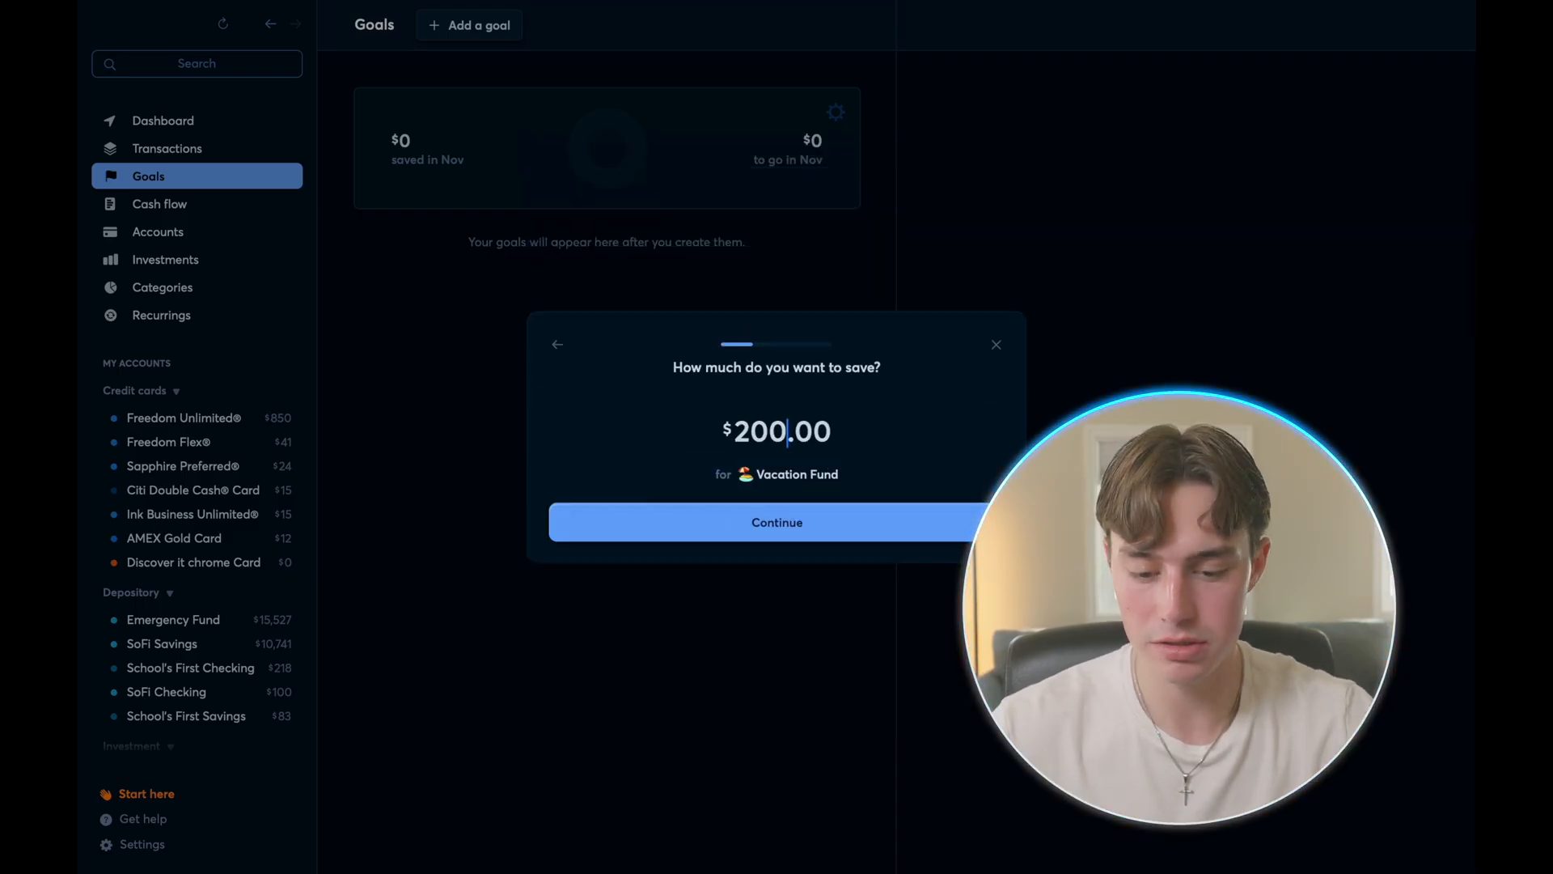
pyautogui.click(776, 522)
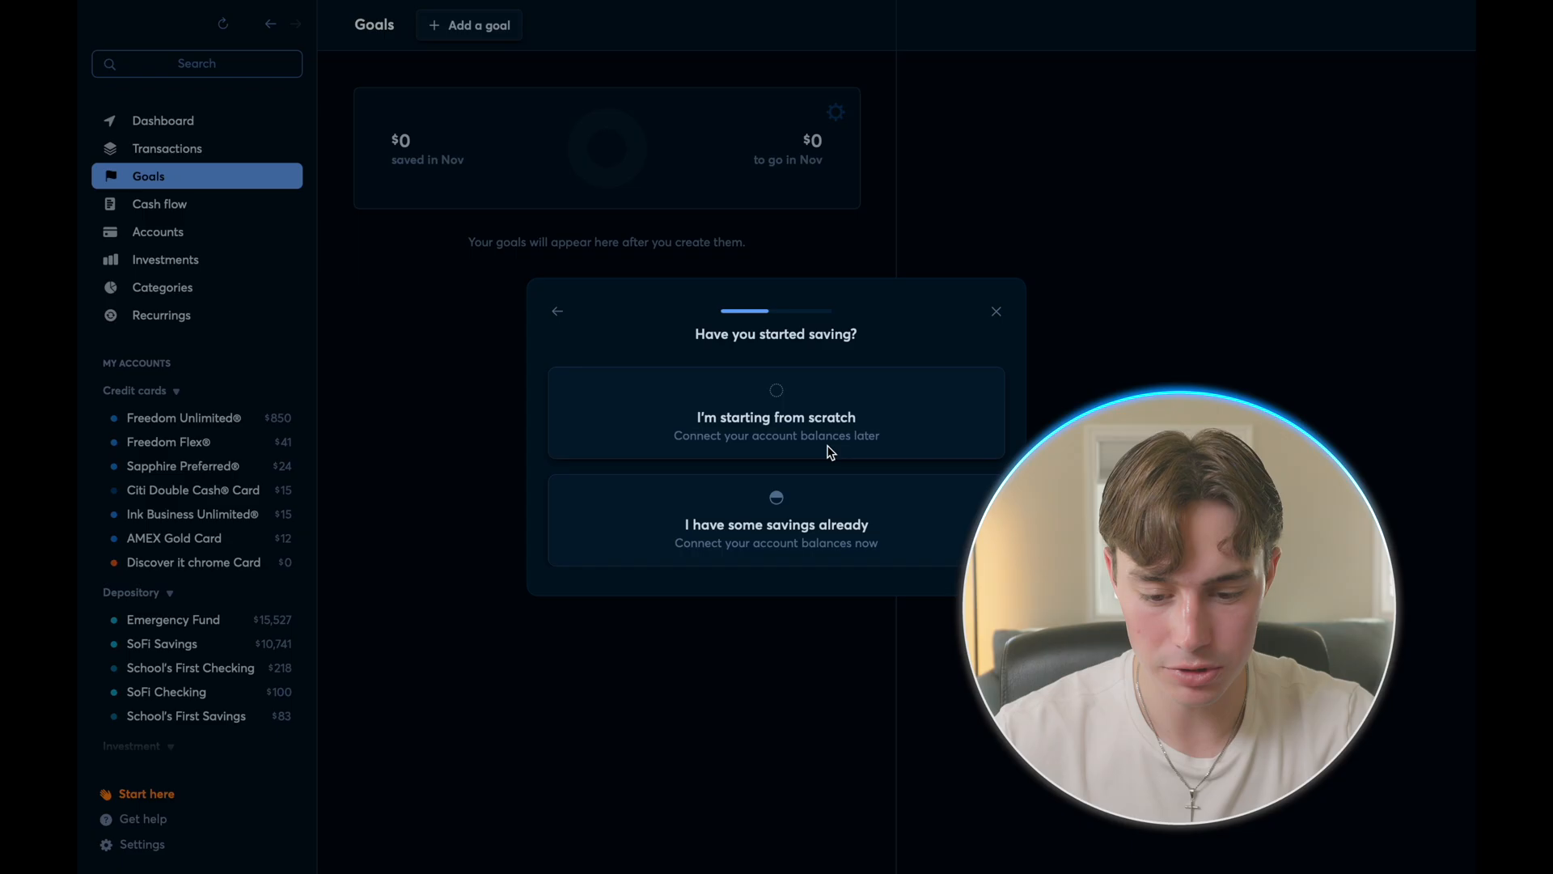
pyautogui.click(776, 524)
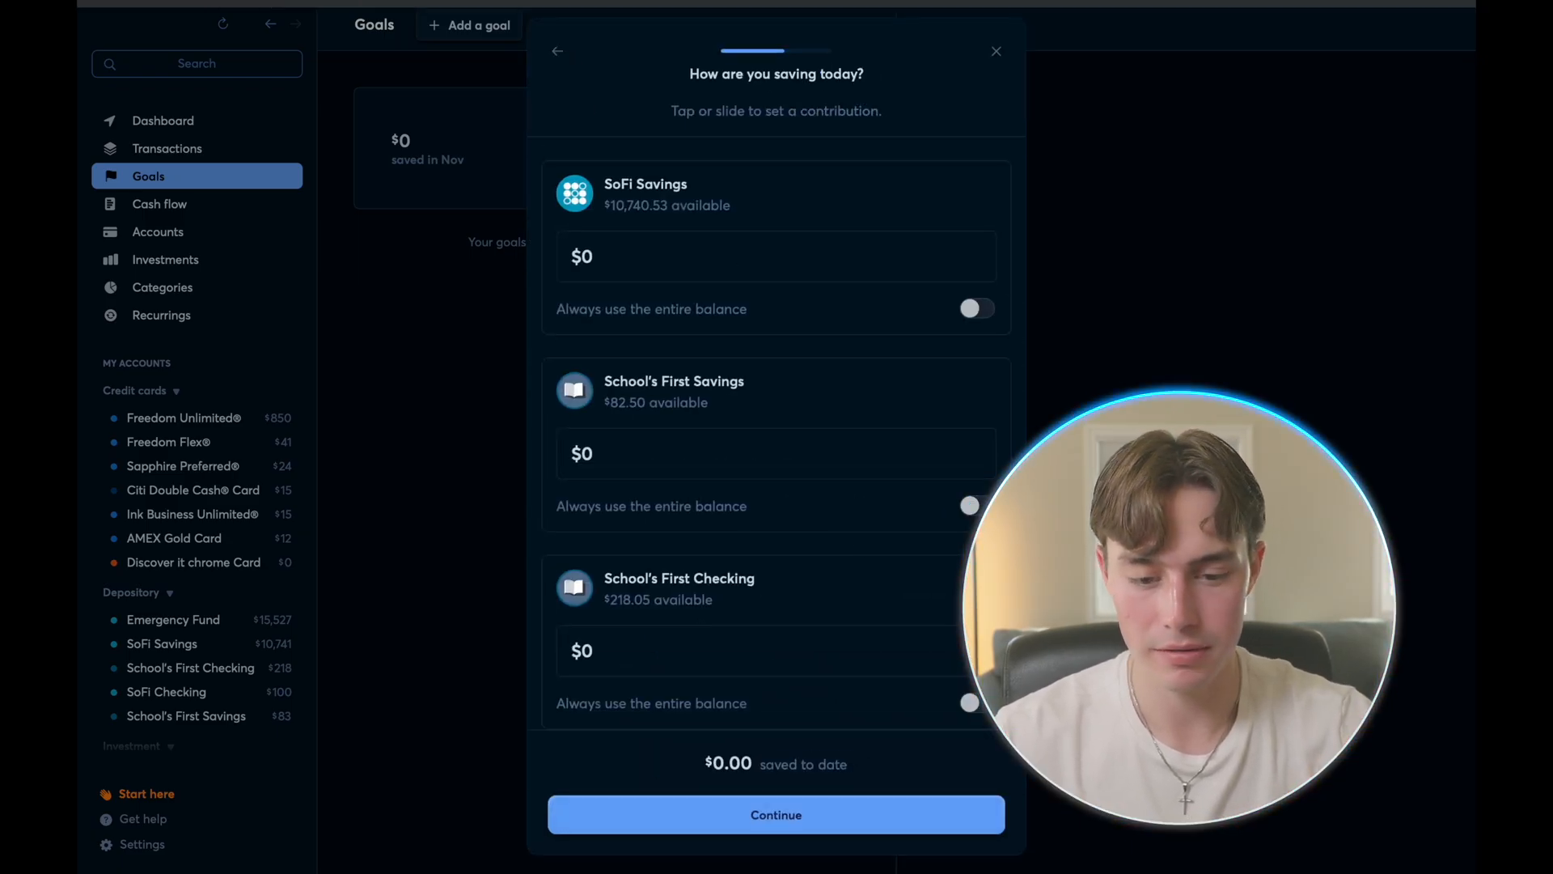
pyautogui.click(159, 203)
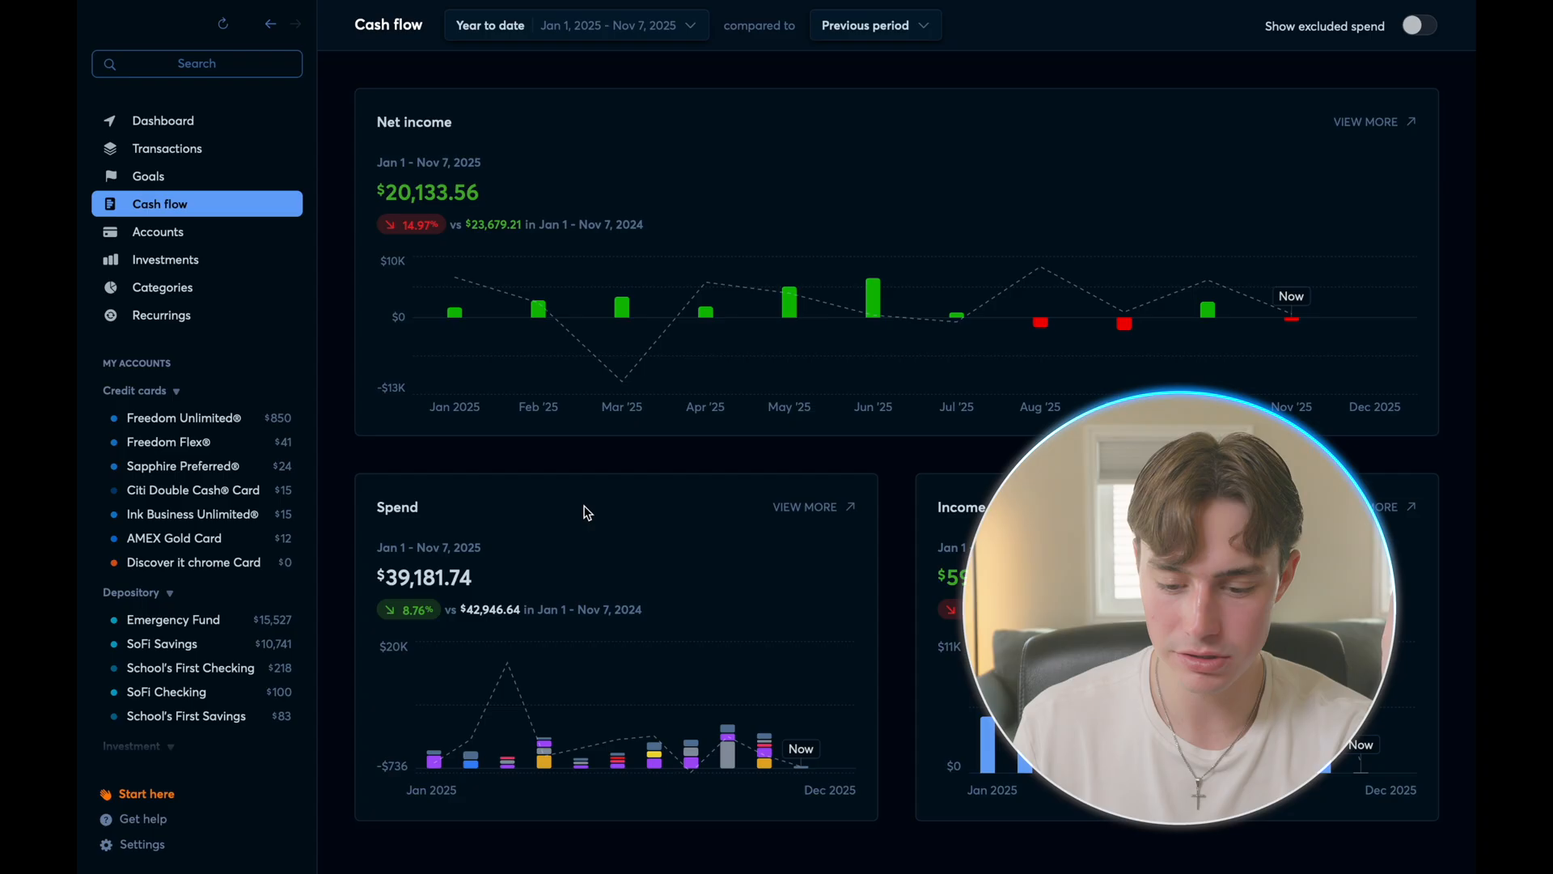
pyautogui.moveTo(438, 800)
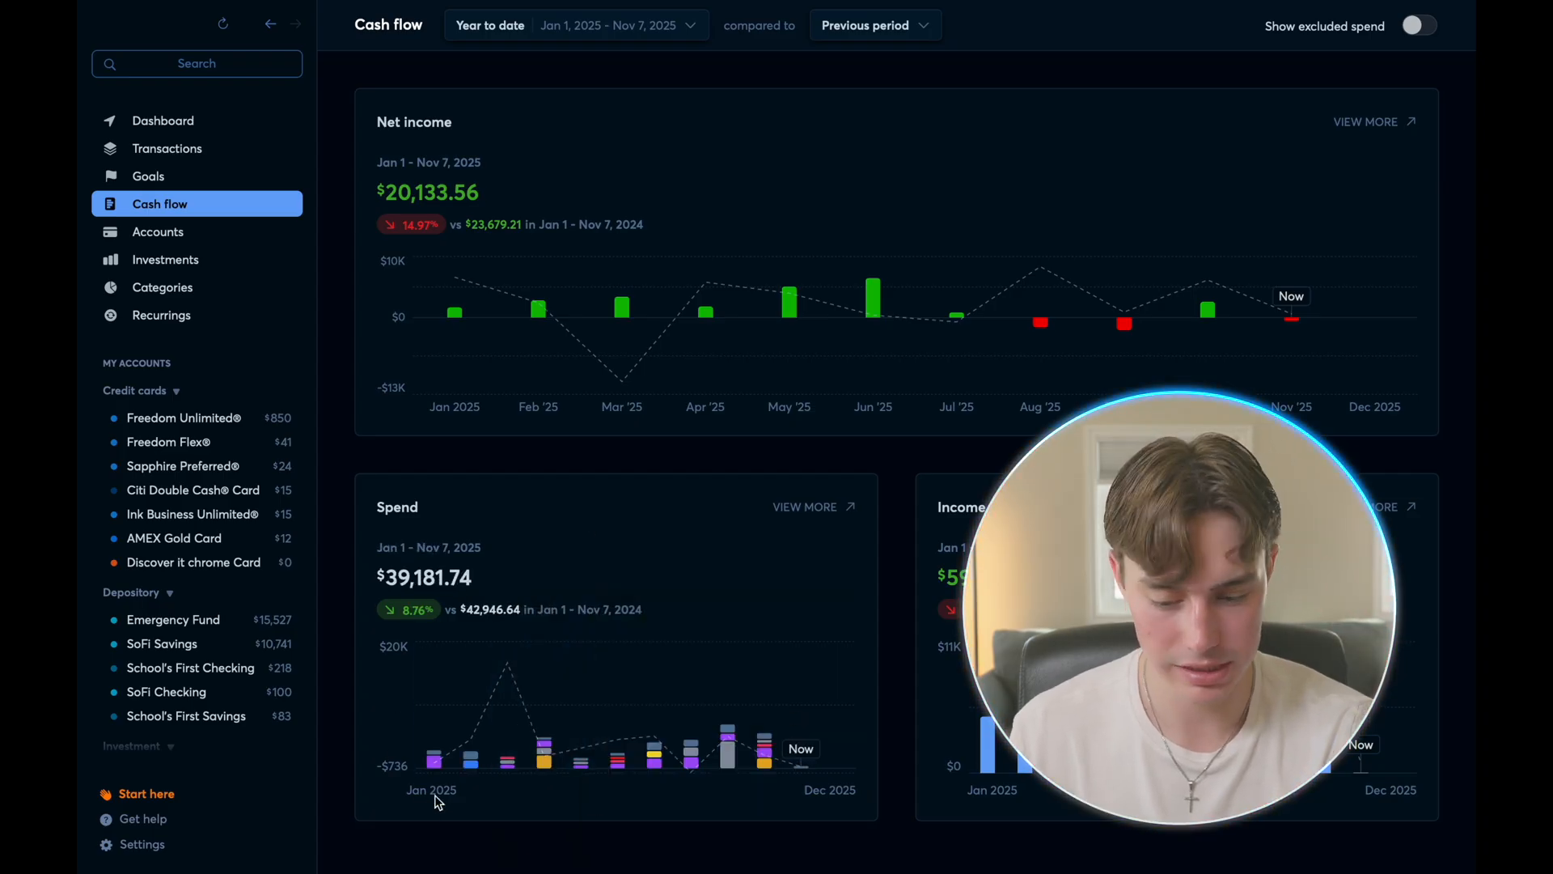
# - Review the year-to-date net income, spend and income charts, then go to Accounts
pyautogui.click(157, 231)
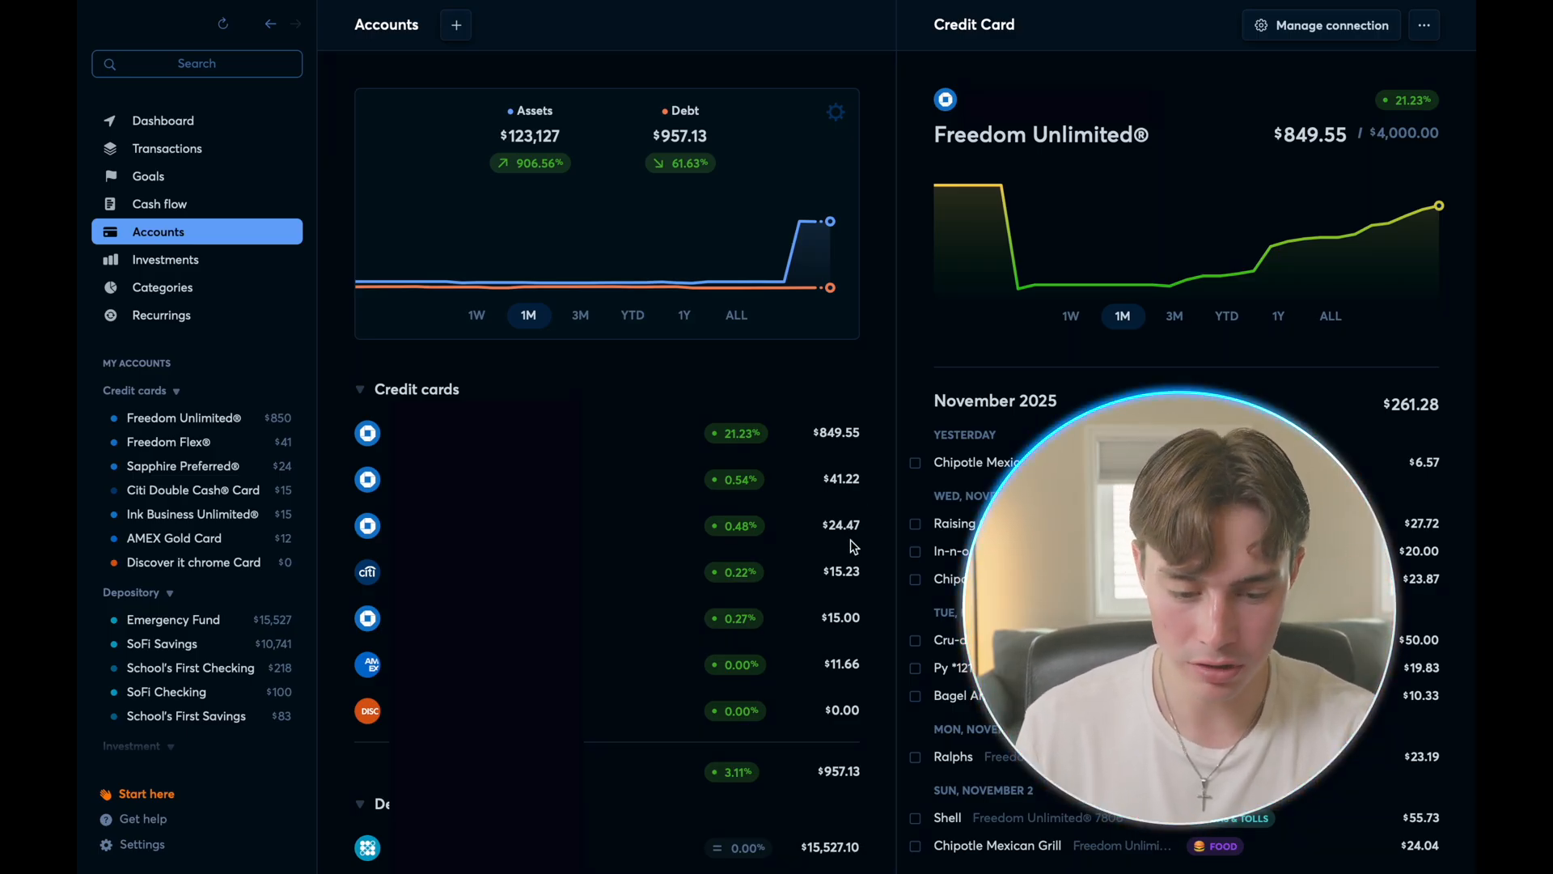
# - Scroll through the seven credit cards totaling $957.13 and the depository accounts
pyautogui.scroll(-3)
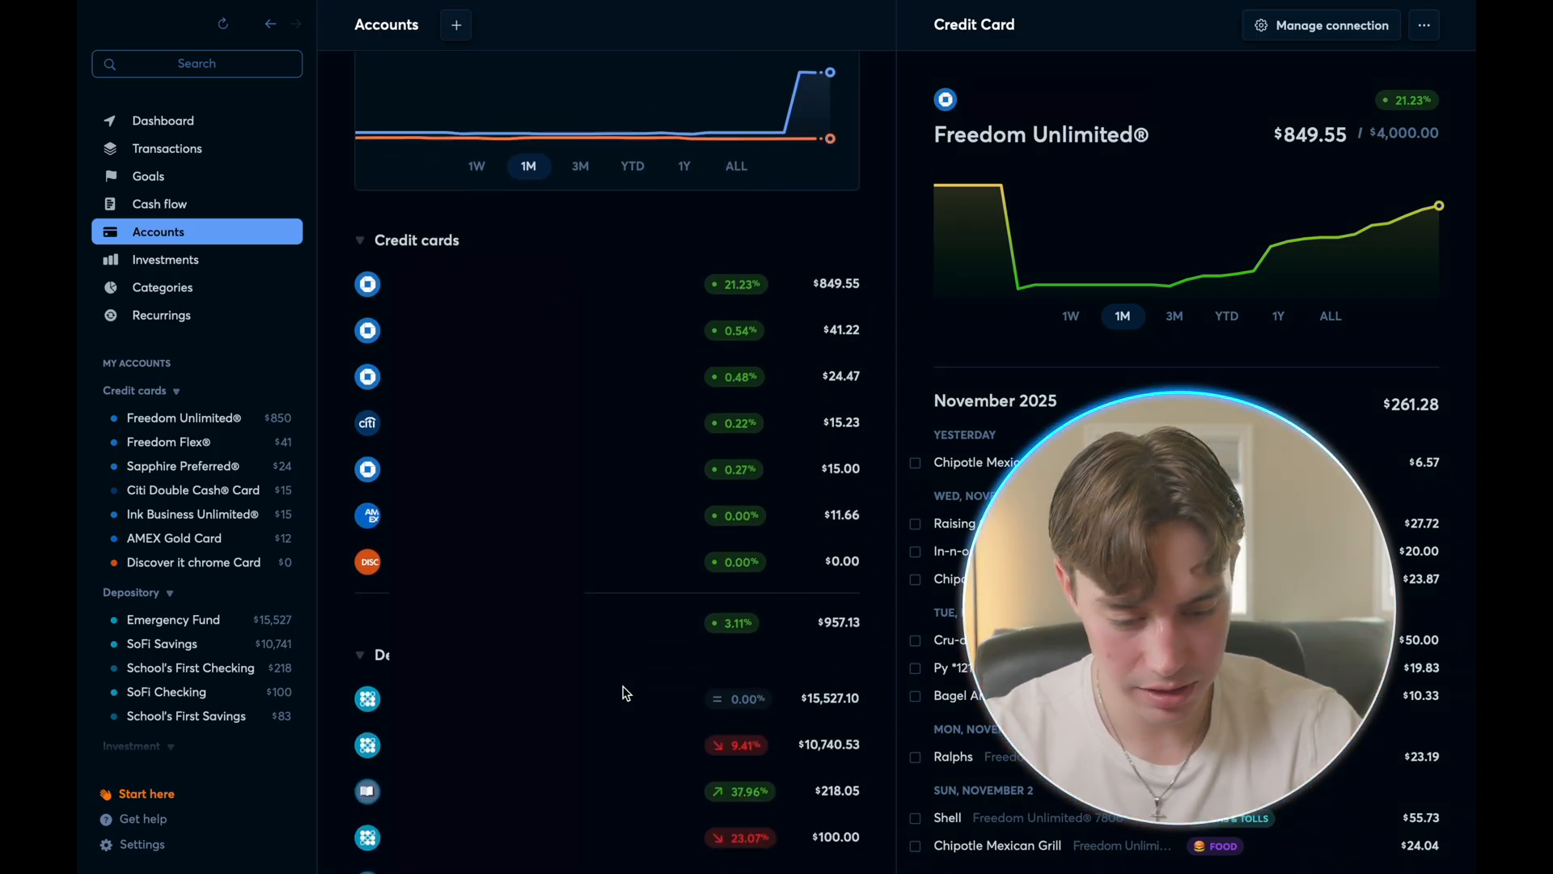
pyautogui.scroll(-3)
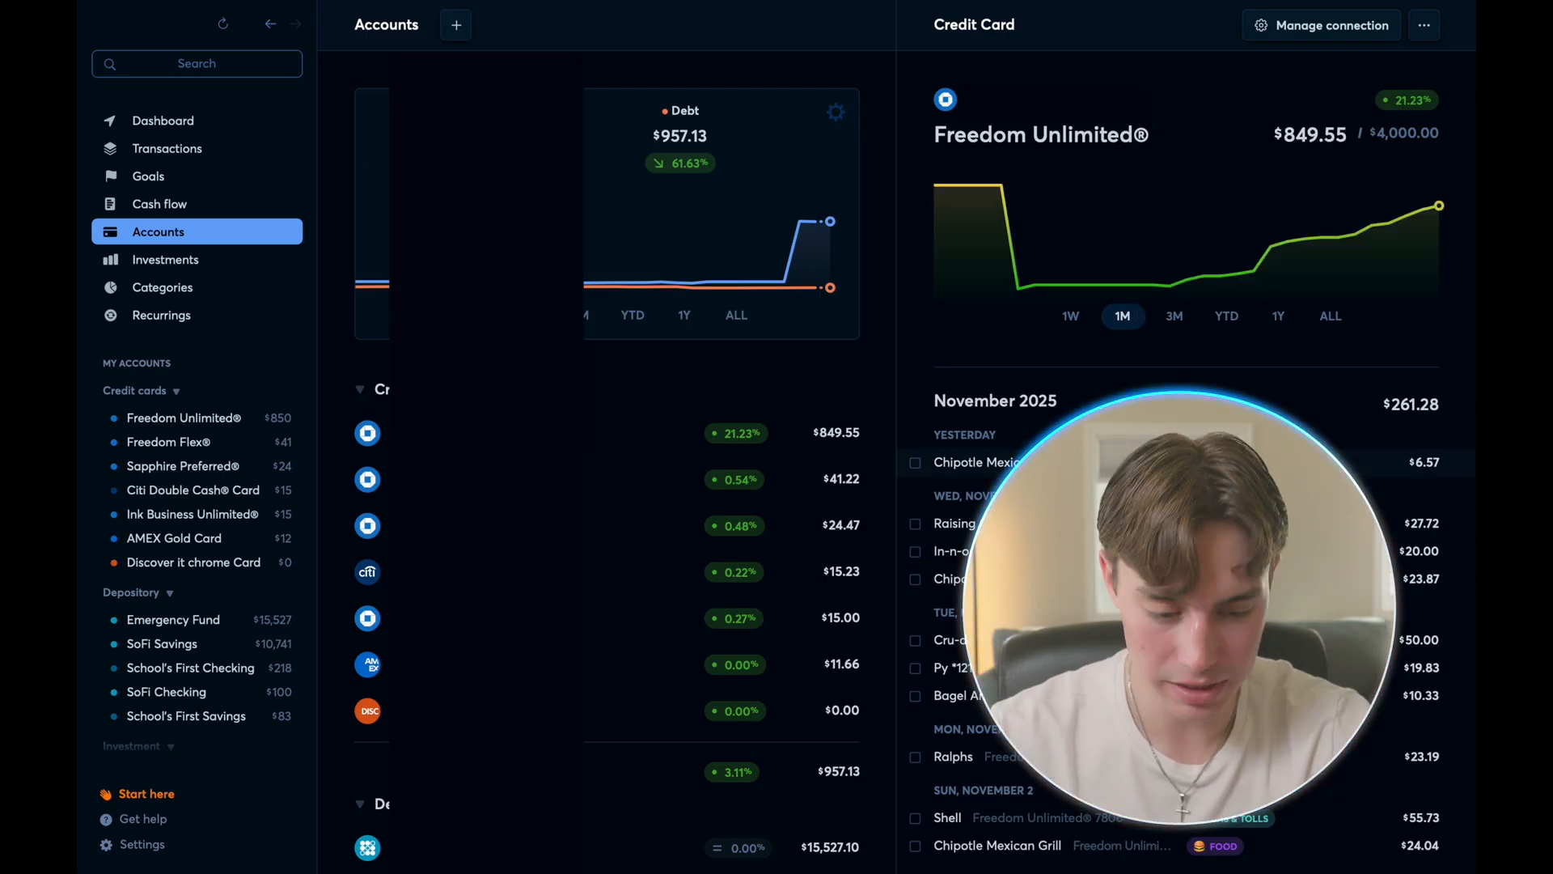
# - View the $75,408 investments overview down to allocation and Berkshire Hathaway-led holdings
pyautogui.click(165, 259)
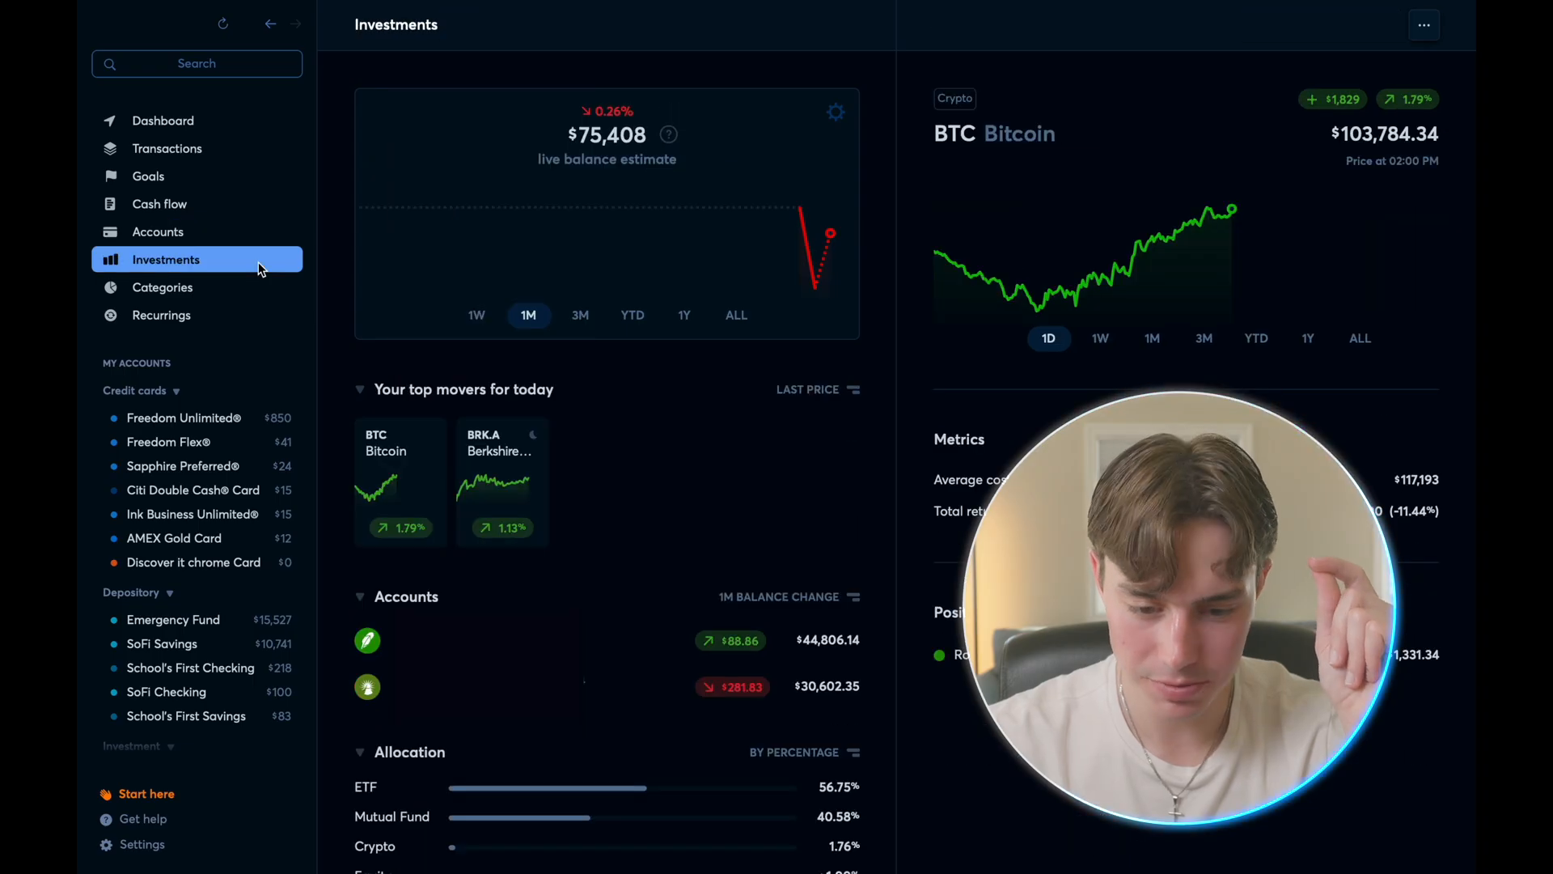
pyautogui.moveTo(337, 318)
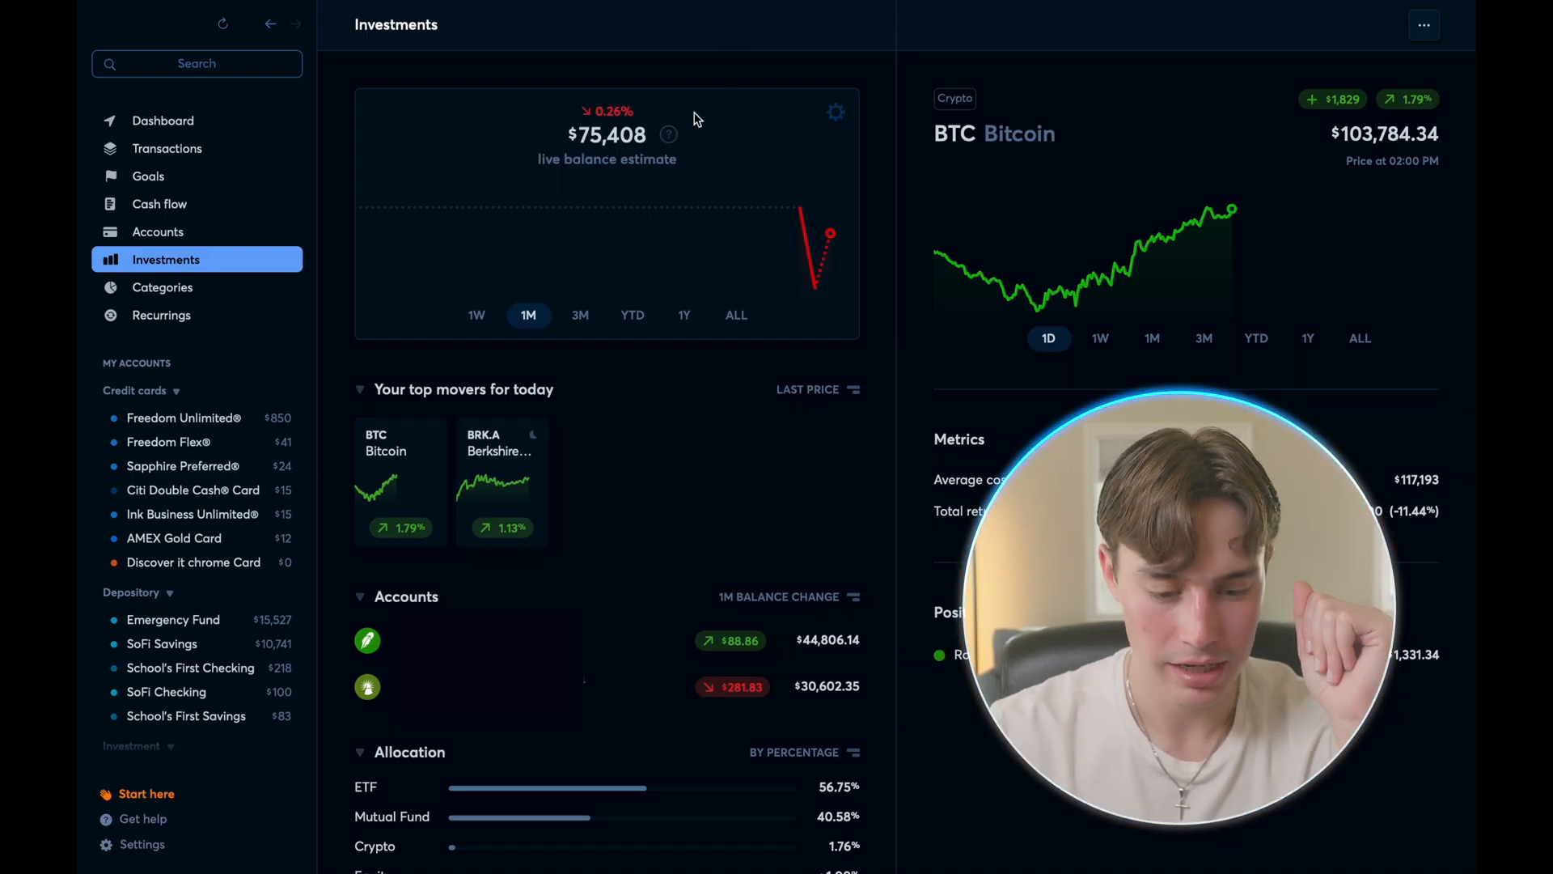
pyautogui.moveTo(893, 453)
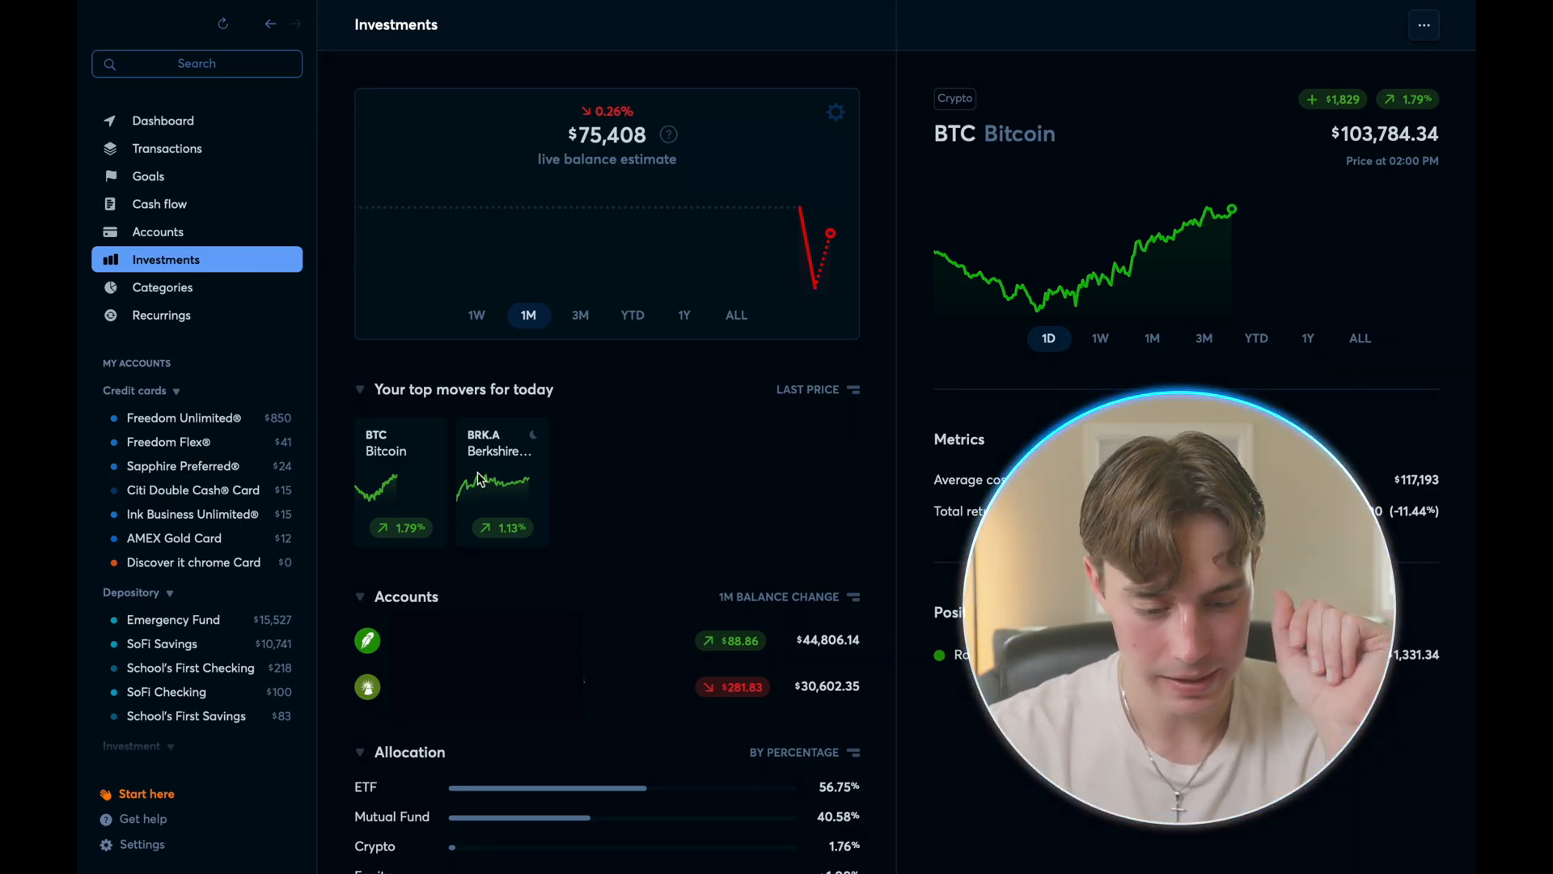
pyautogui.scroll(-3)
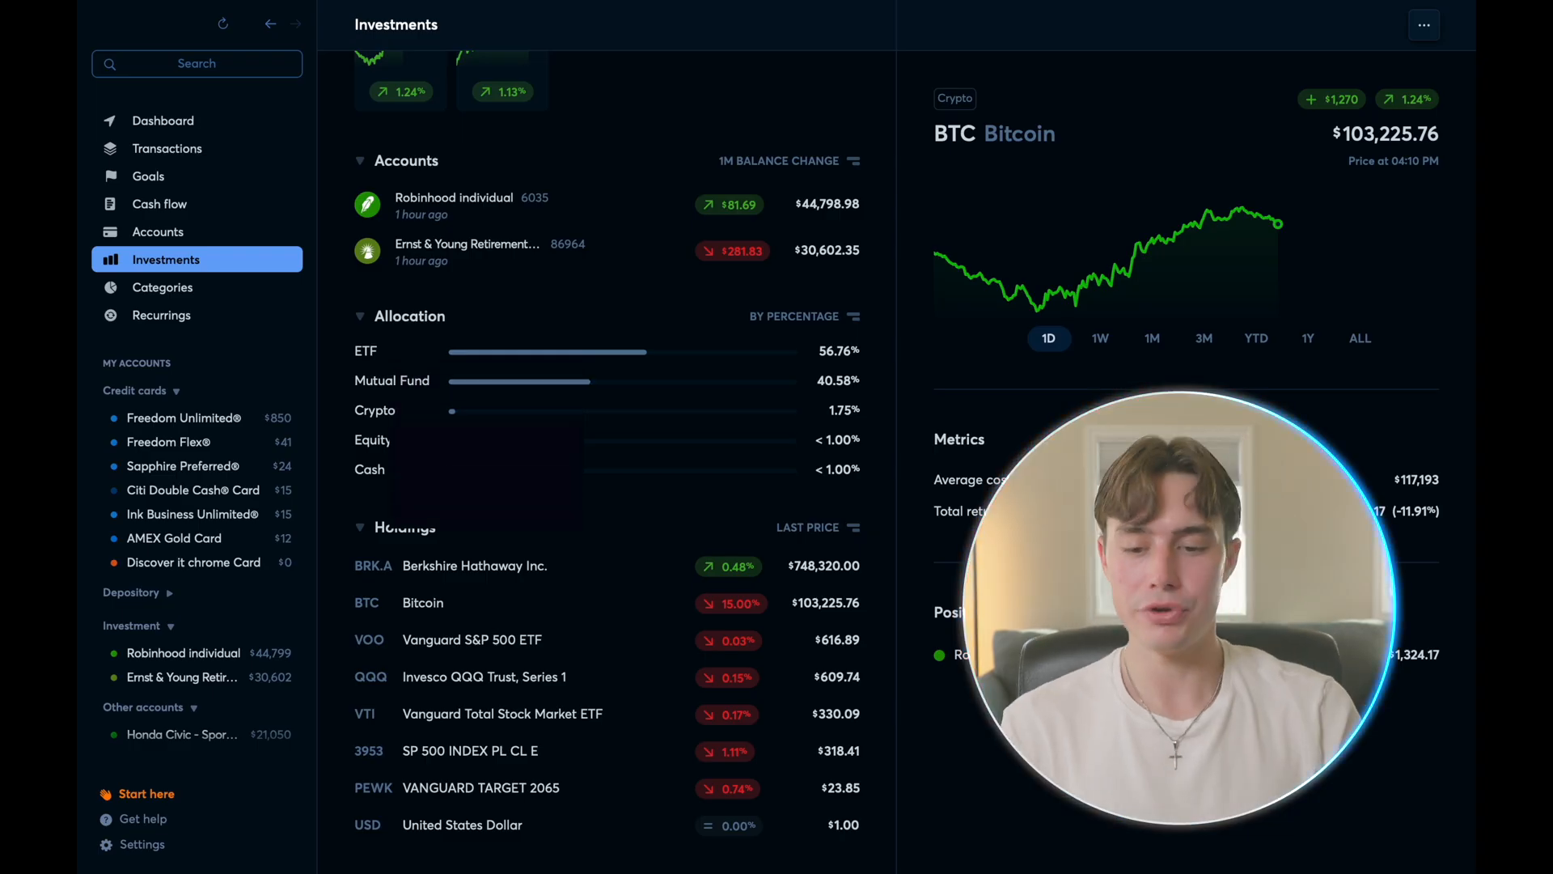
# - Show the budget categories and the Fun category's $0.00 of $200.00 details
pyautogui.click(163, 287)
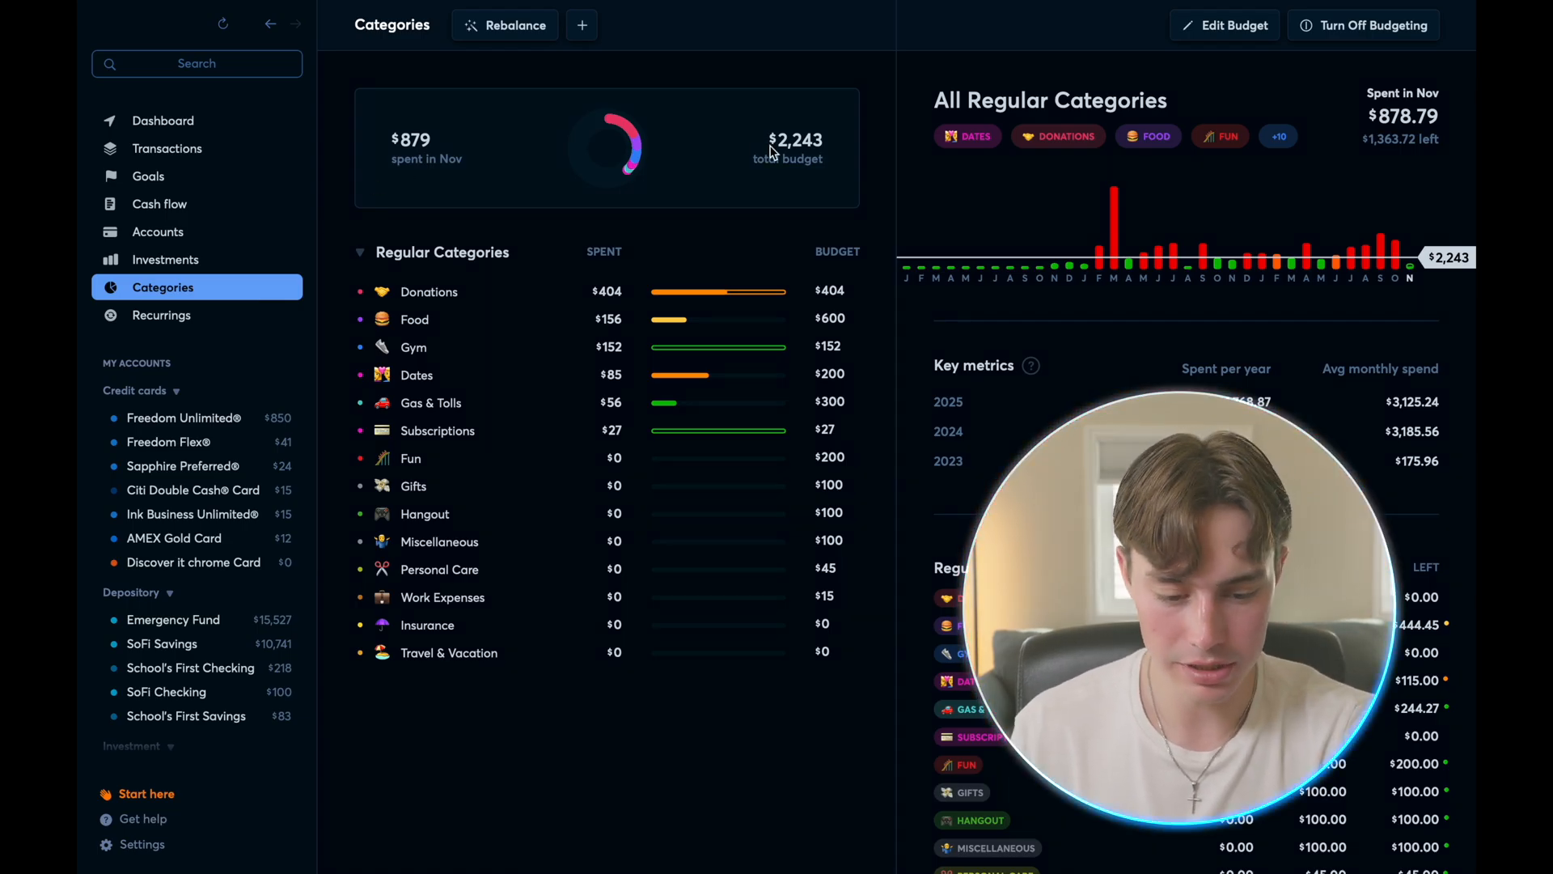
pyautogui.moveTo(410, 292)
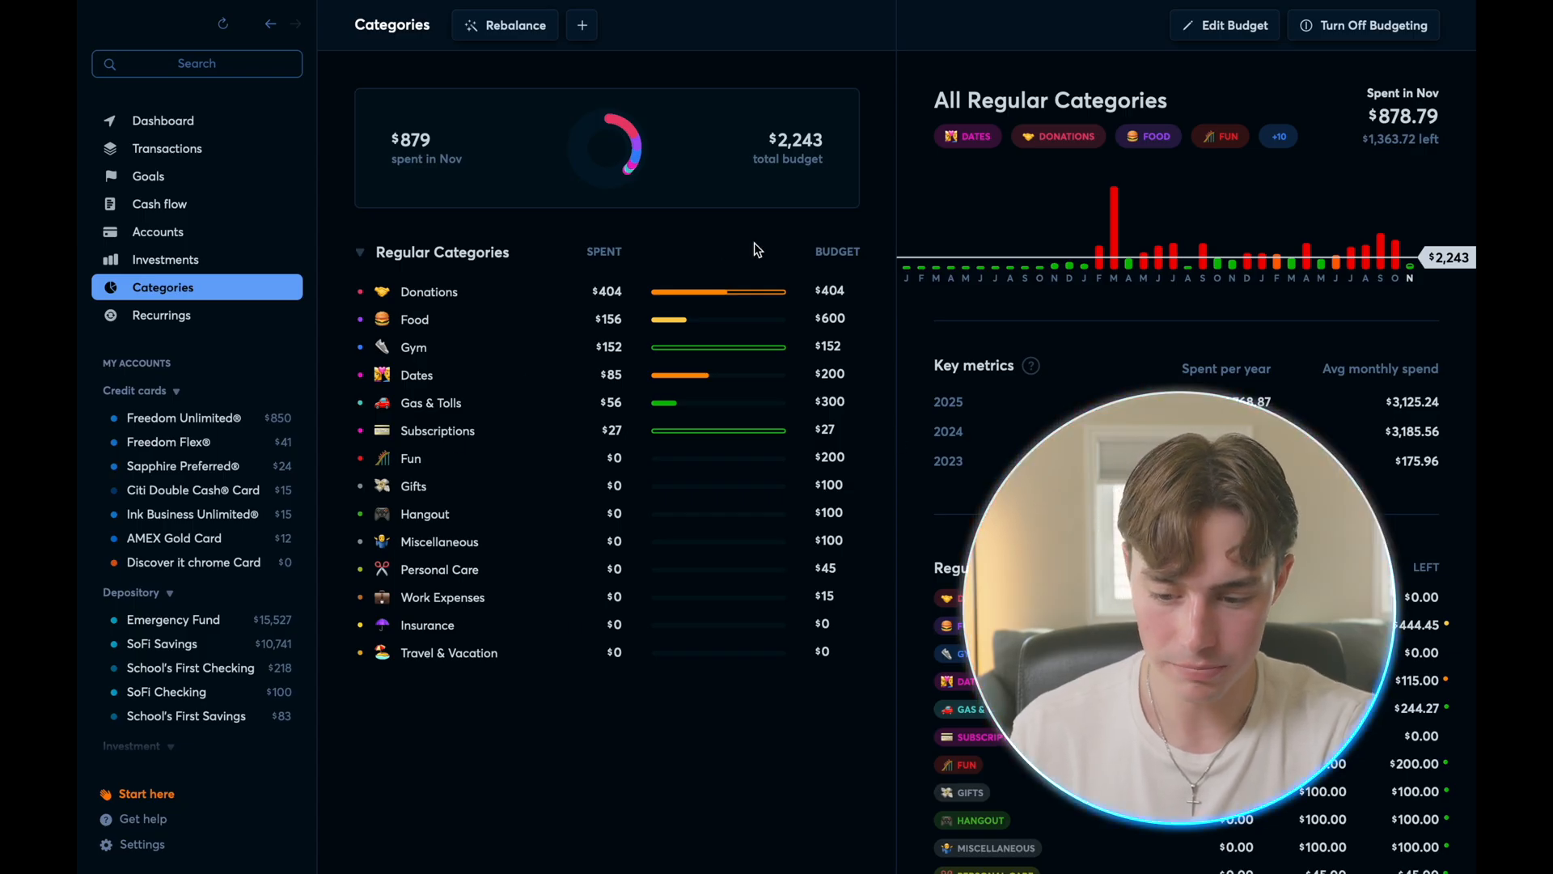
pyautogui.moveTo(685, 681)
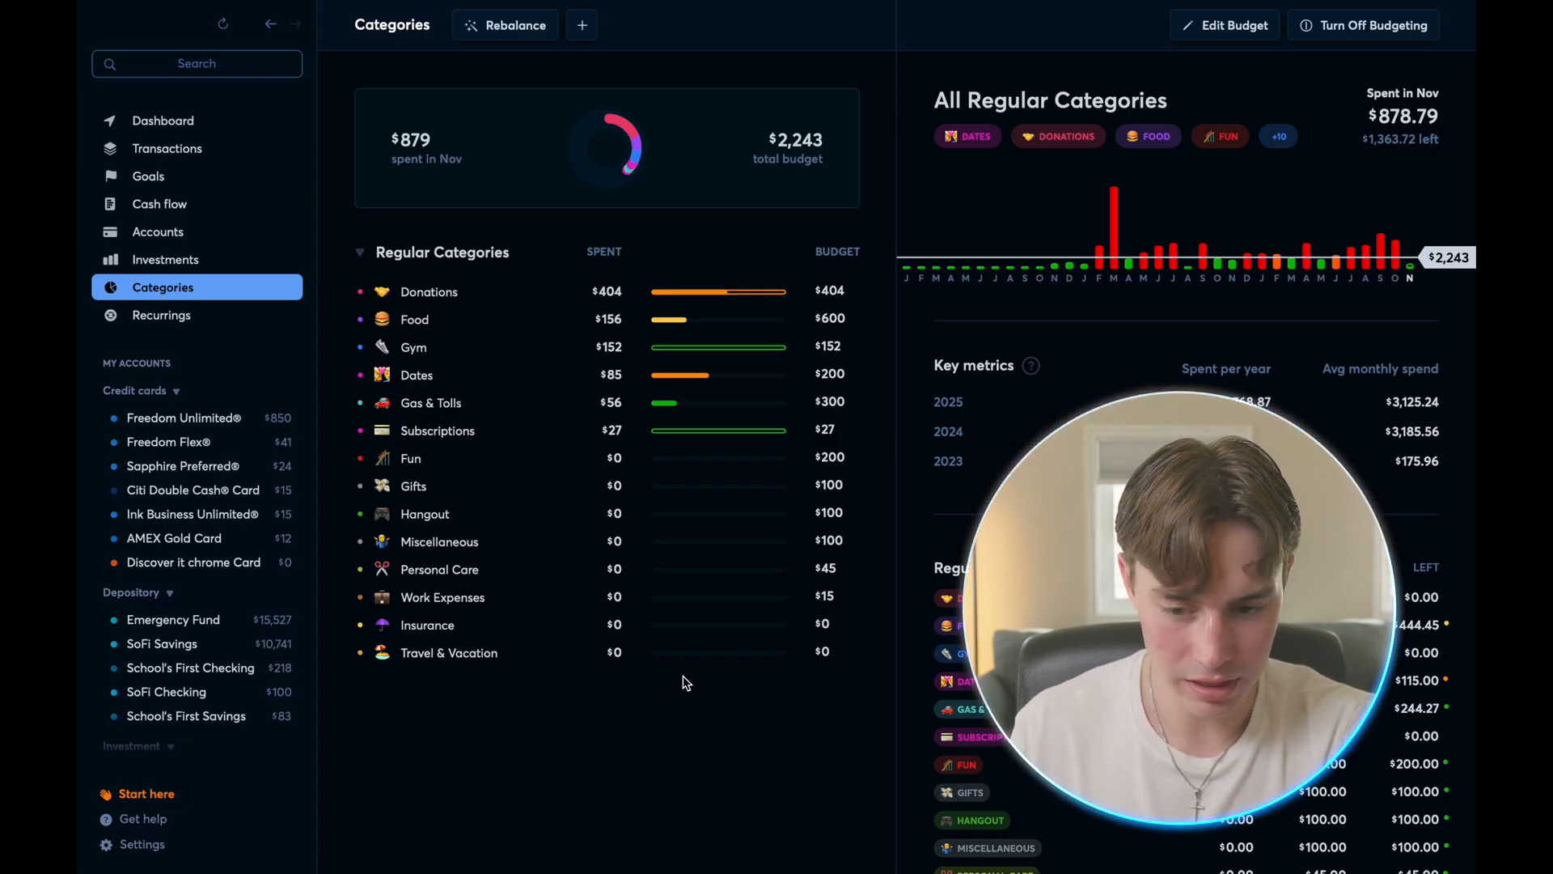
pyautogui.click(410, 457)
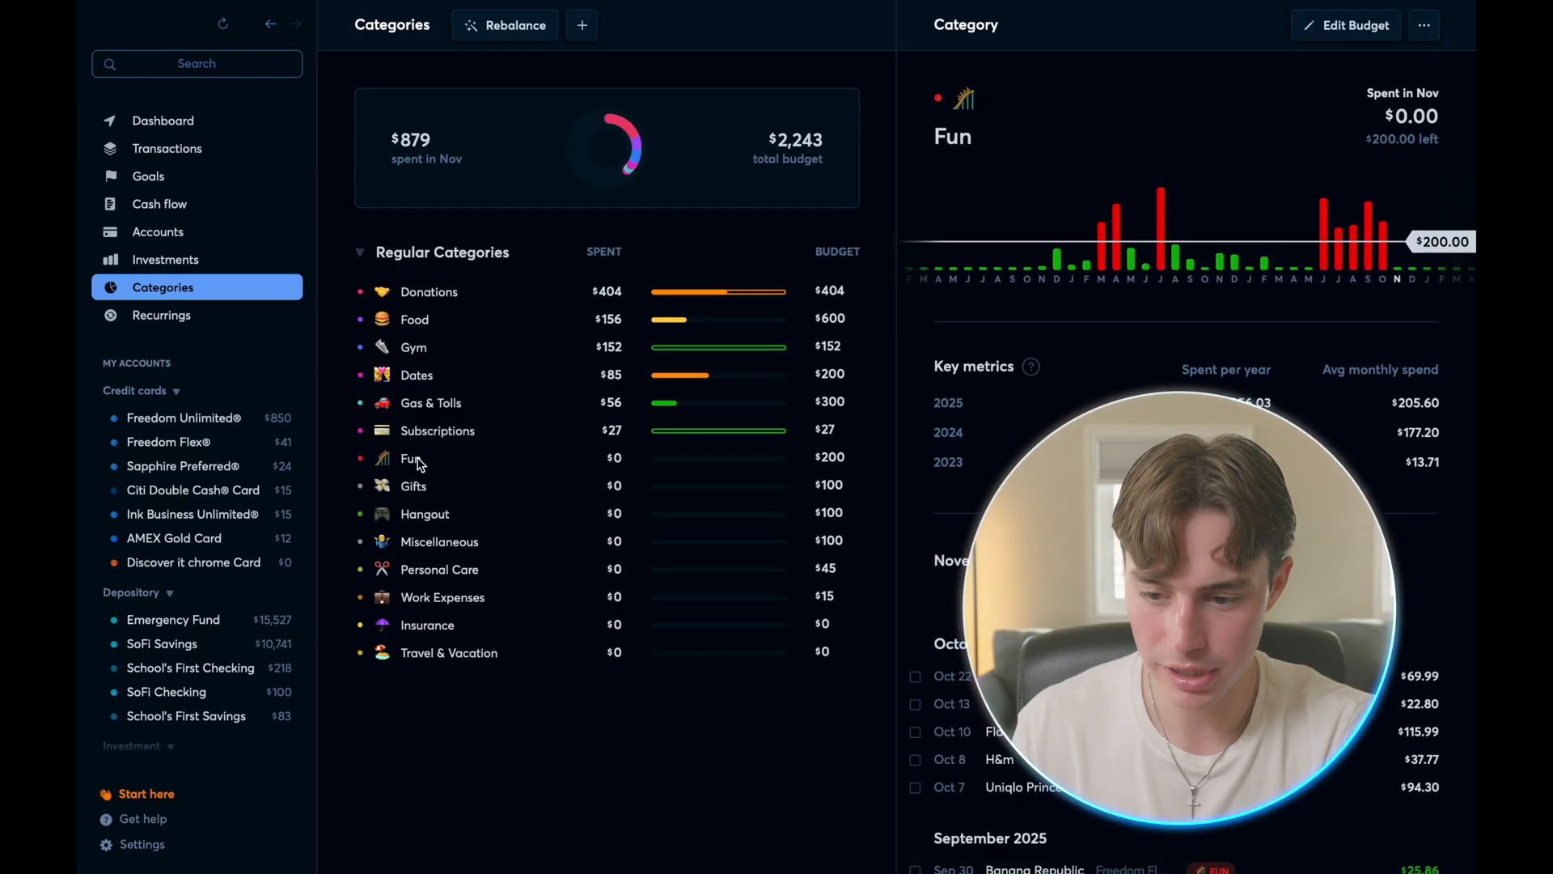
# - Rename Fun to 'Fun + Others', revert it to Fun, and view per-month budget options
pyautogui.click(1346, 25)
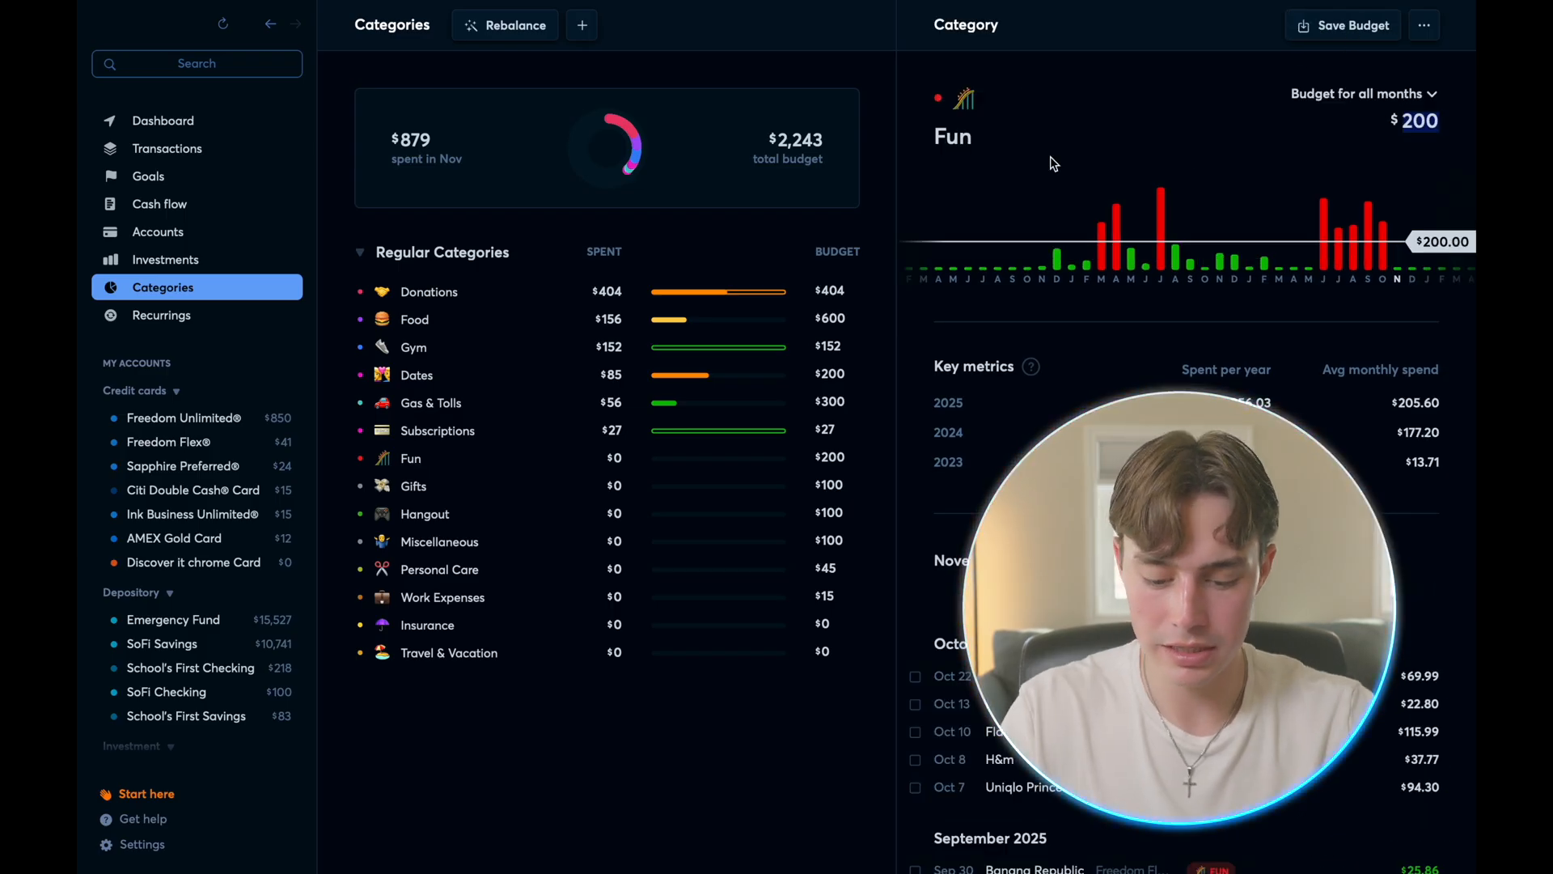
pyautogui.click(953, 136)
pyautogui.write(' +')
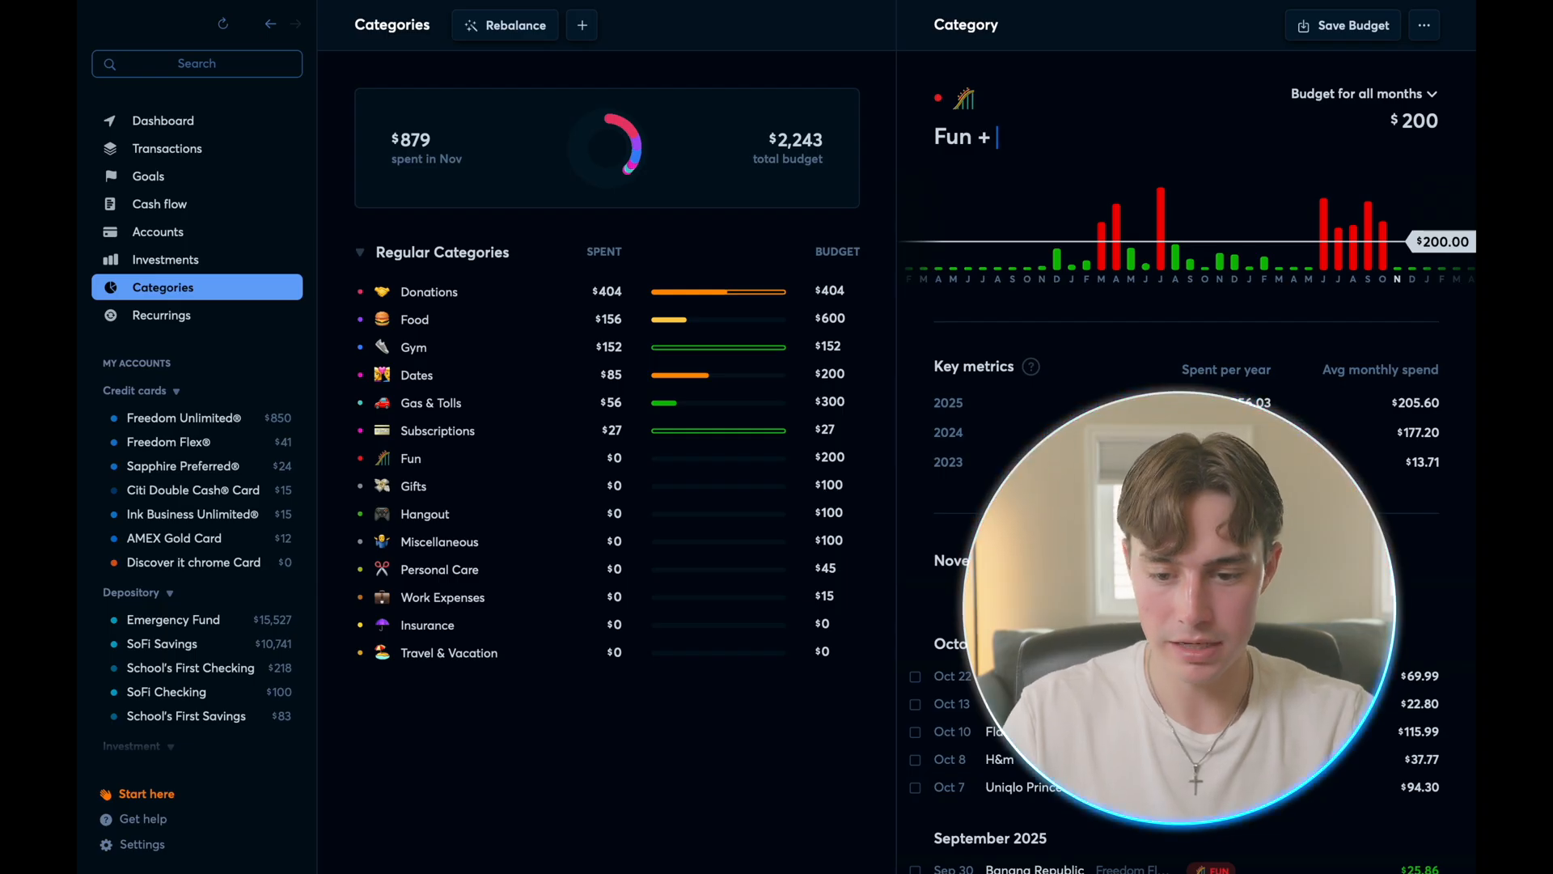
pyautogui.write('Others')
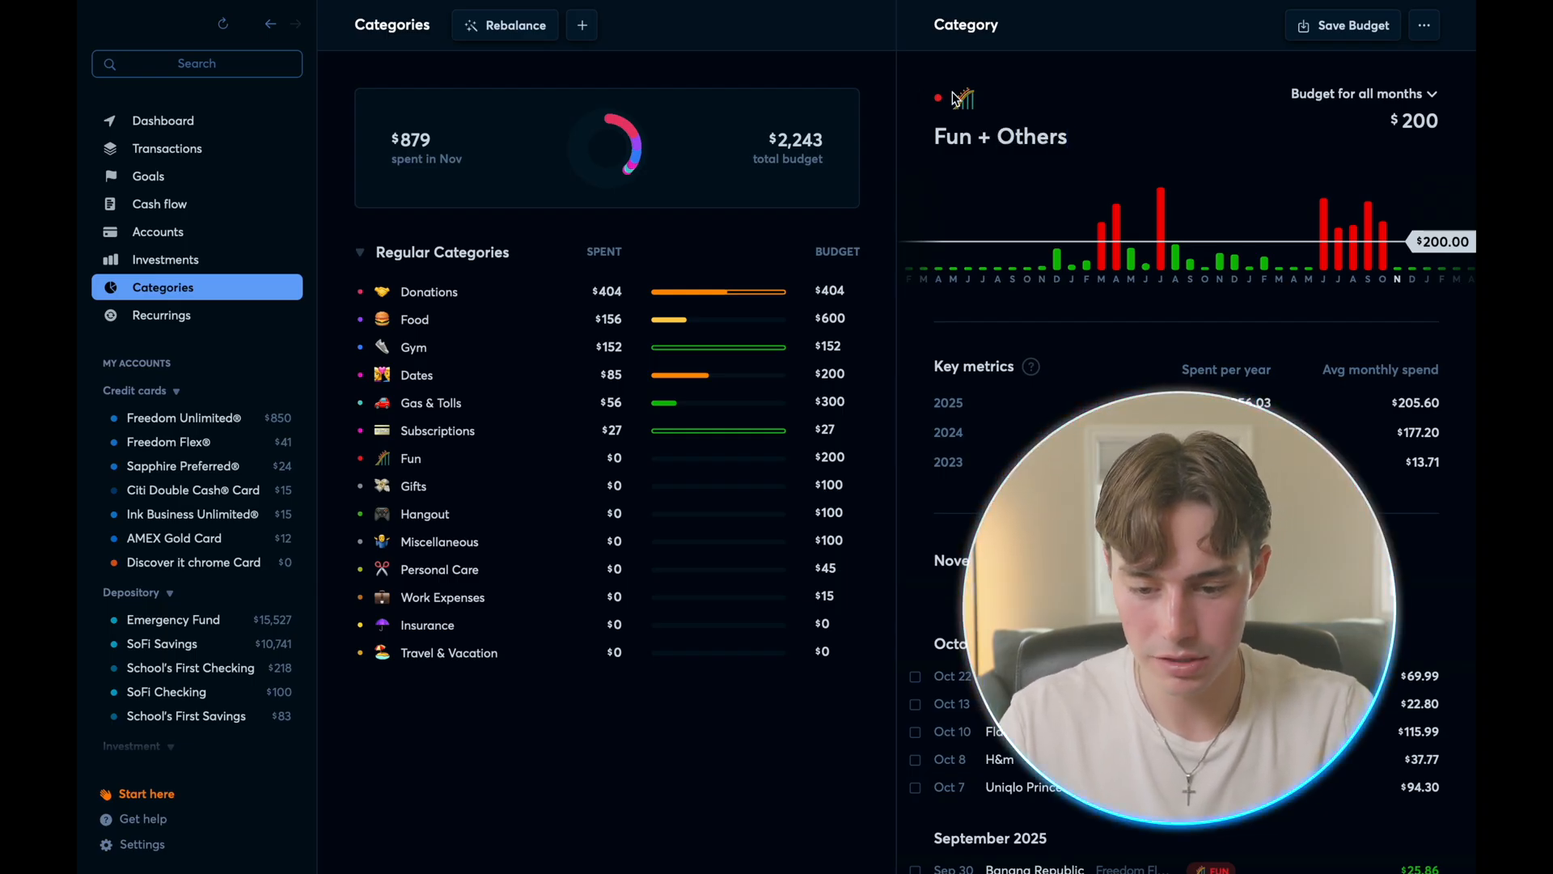
pyautogui.click(961, 98)
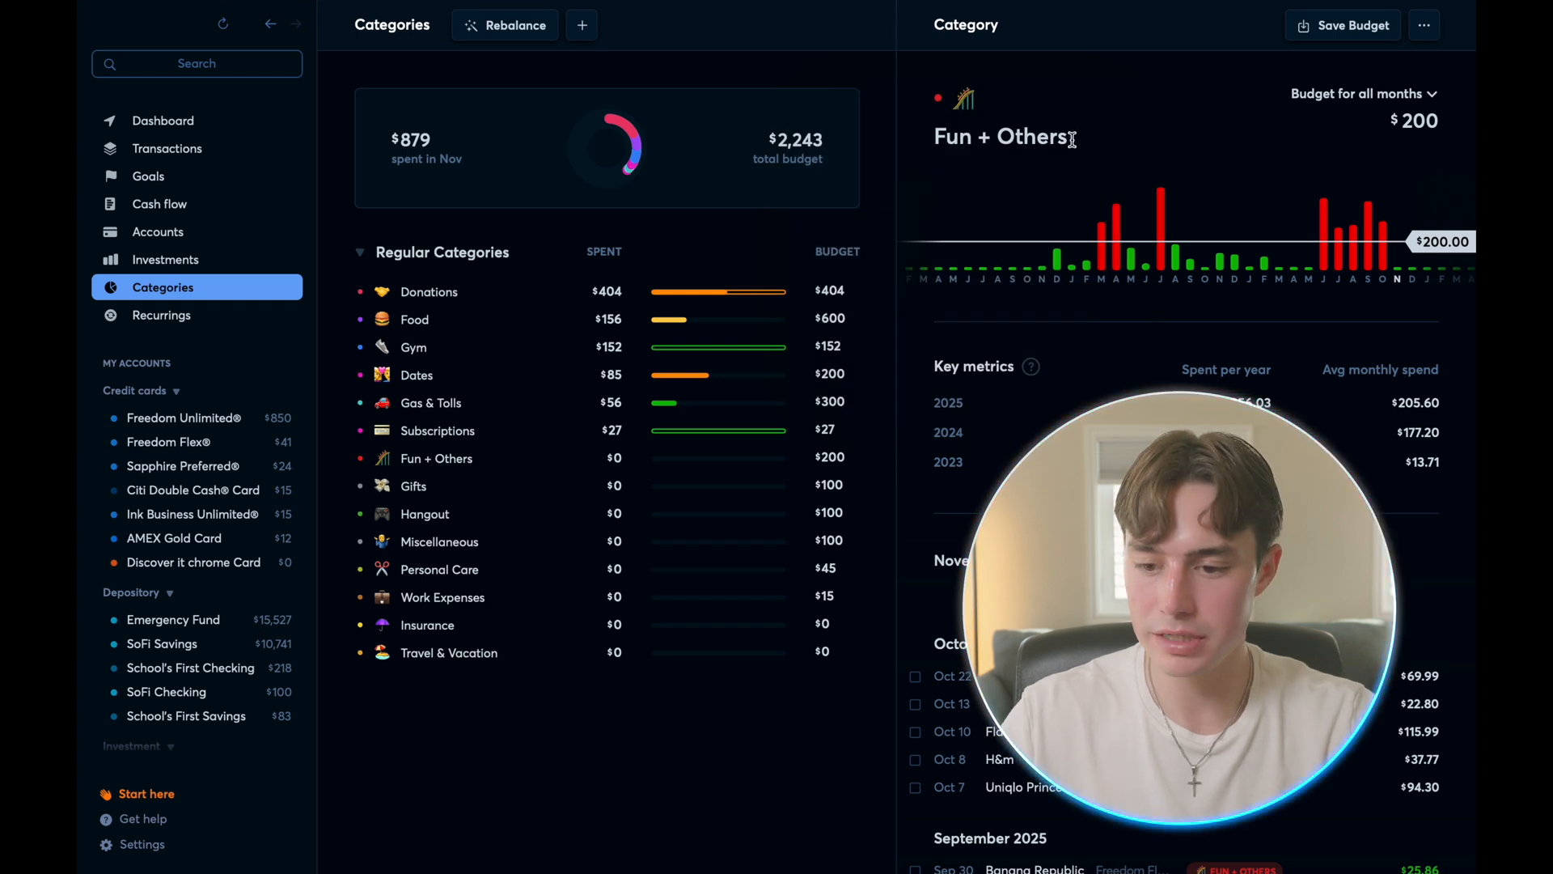
pyautogui.press('Backspace')
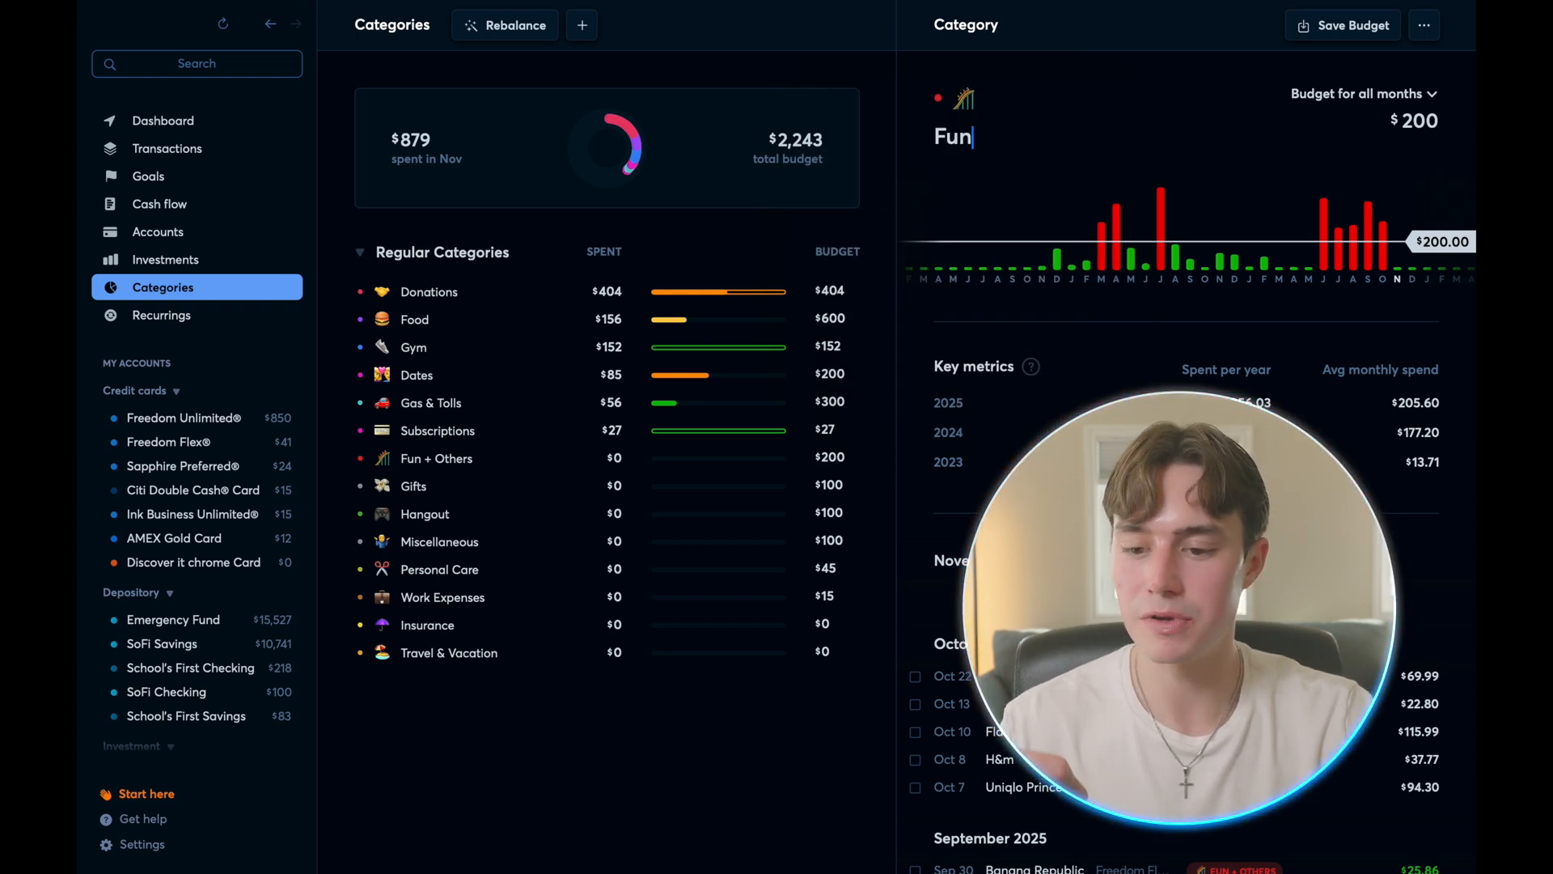
pyautogui.click(1361, 93)
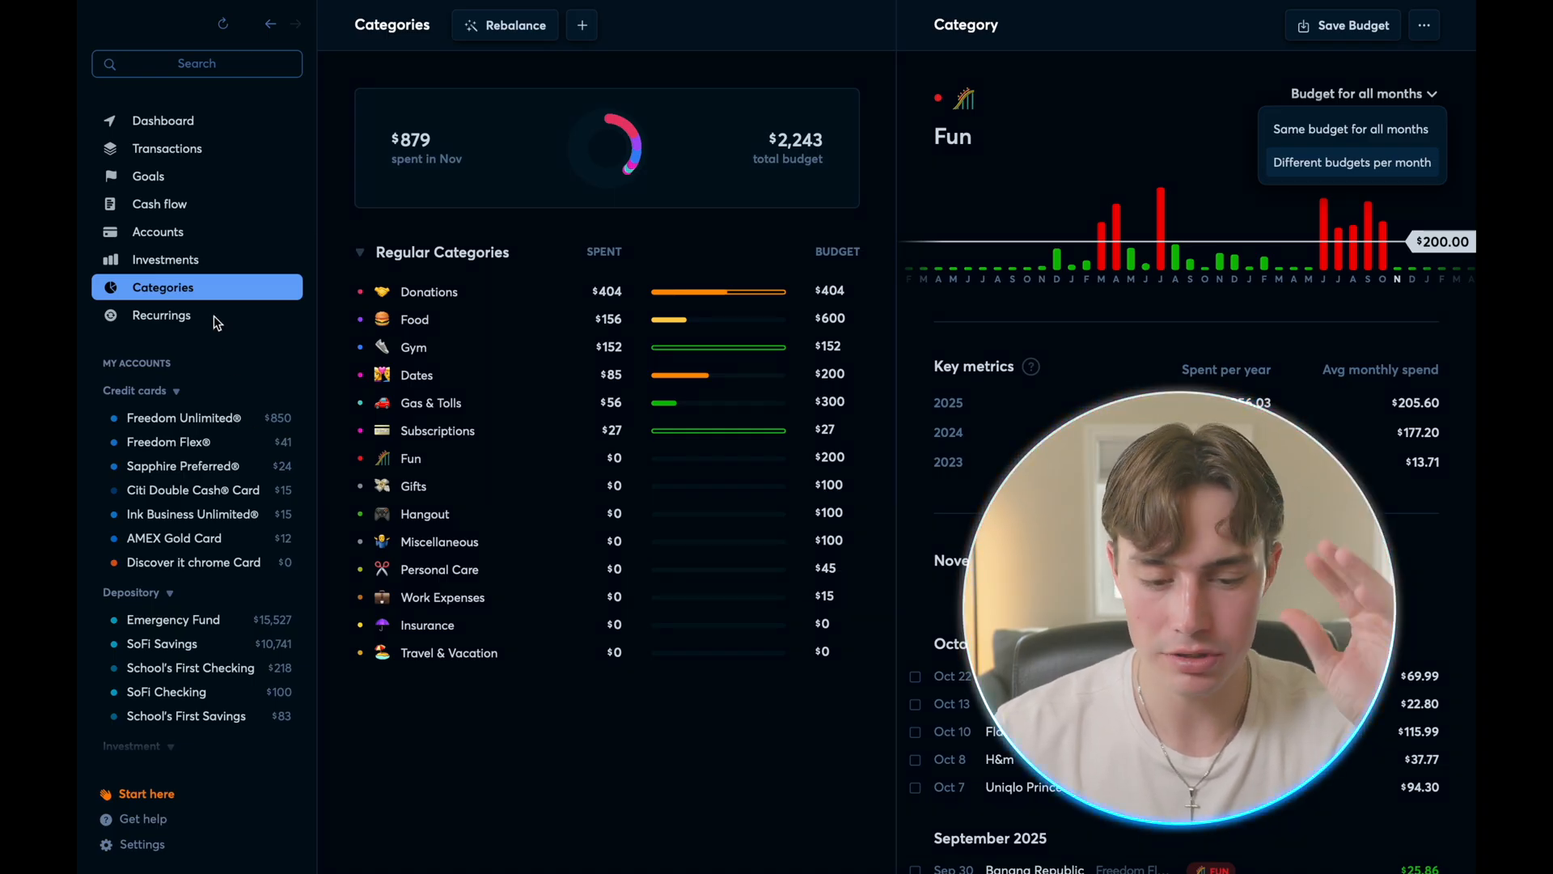
# - Open the recurring transactions overview
pyautogui.click(161, 314)
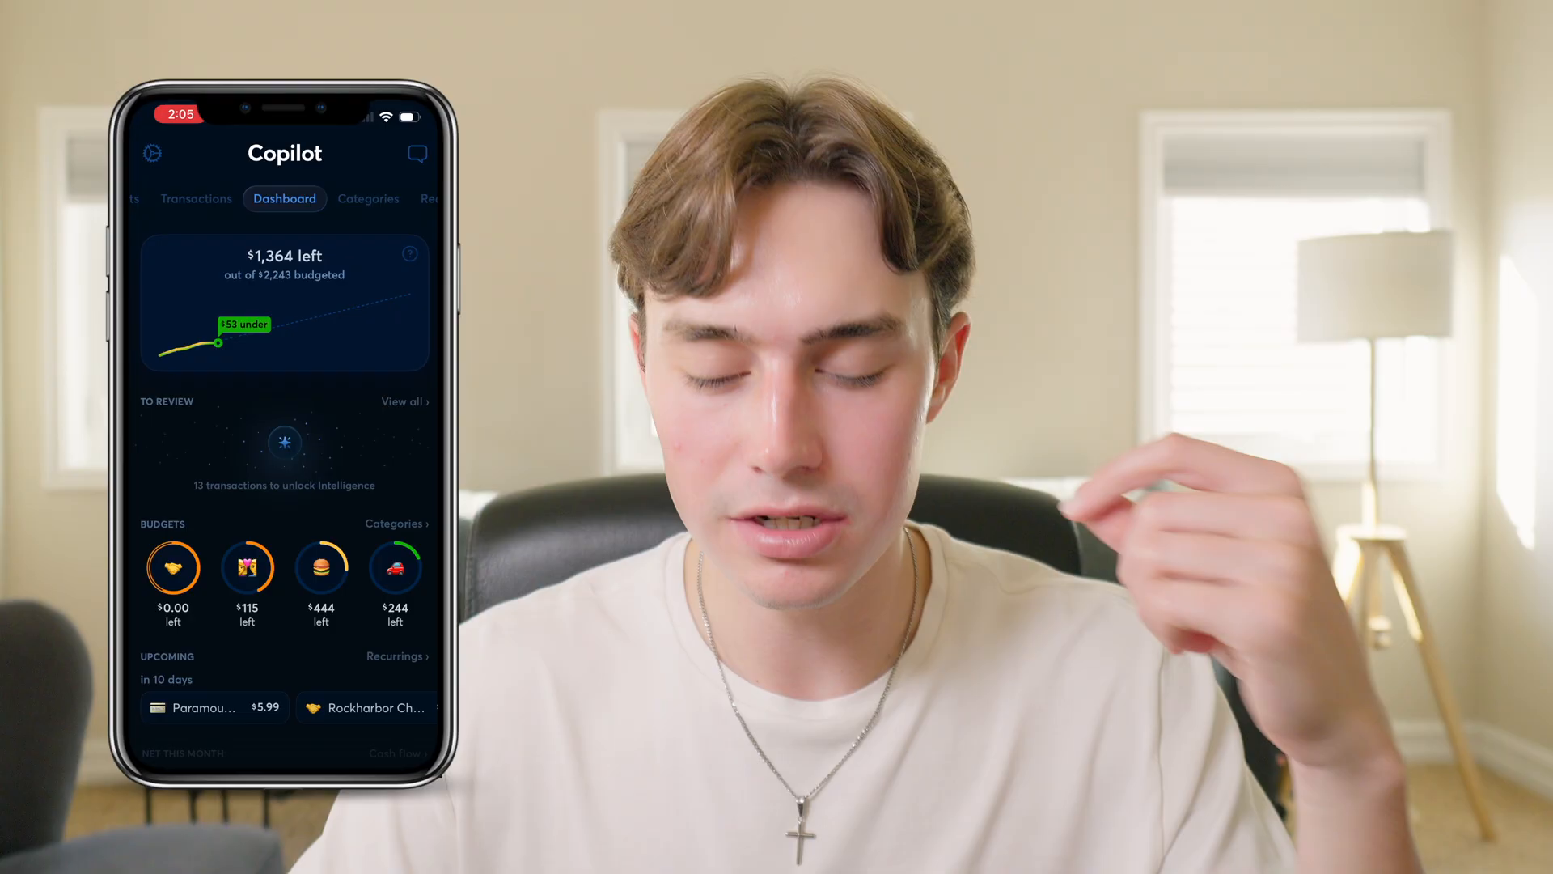
# - On the iPhone Dashboard, open the Categories tab showing $879 spent of $2,243 budgeted
pyautogui.scroll(-3)
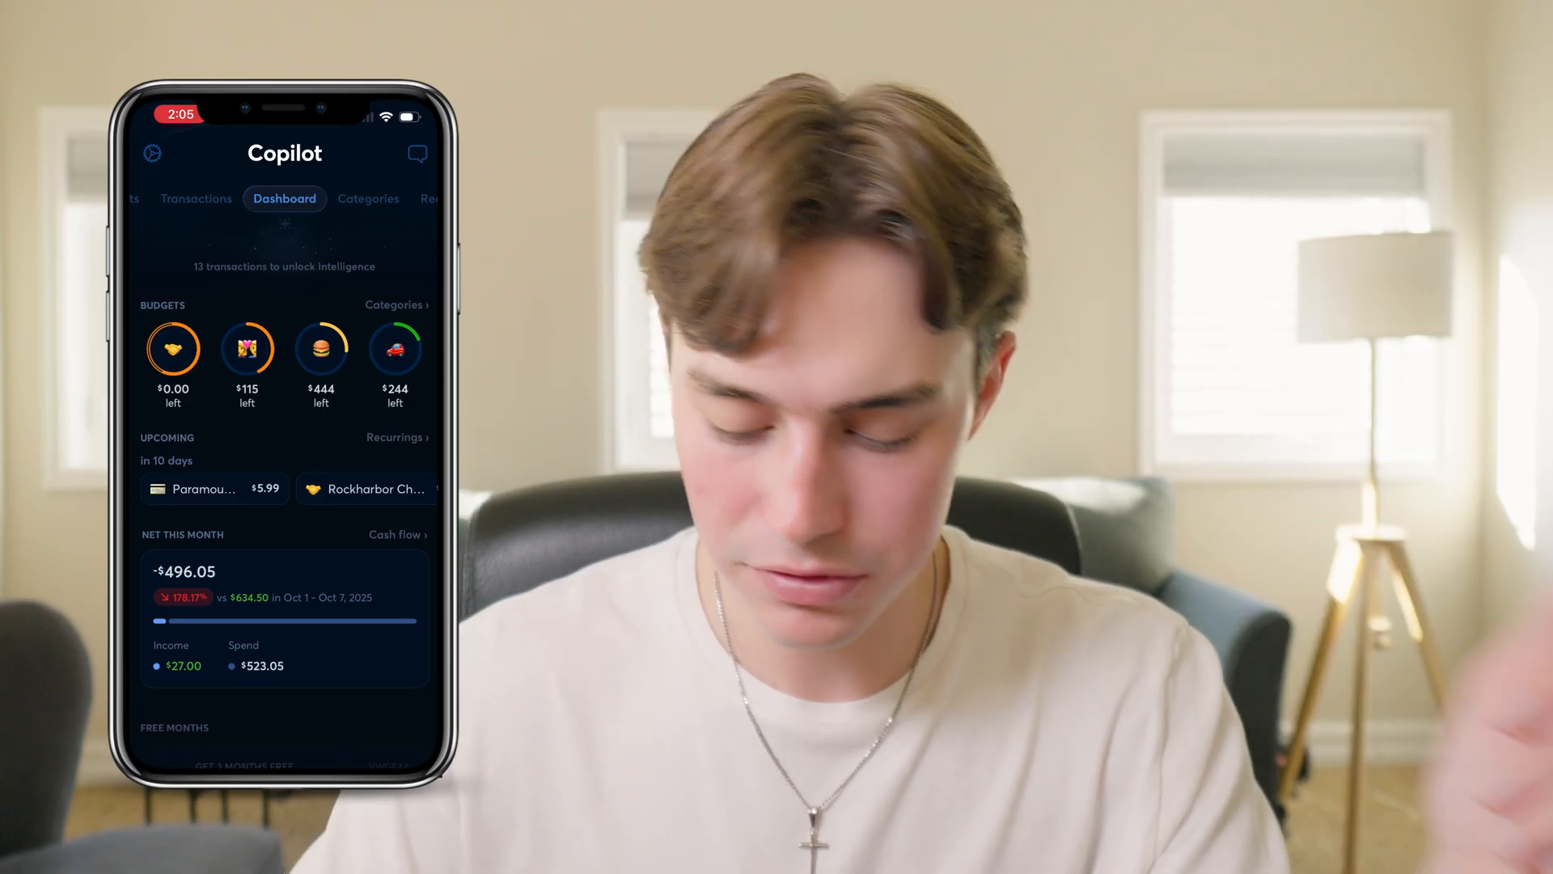
pyautogui.click(284, 199)
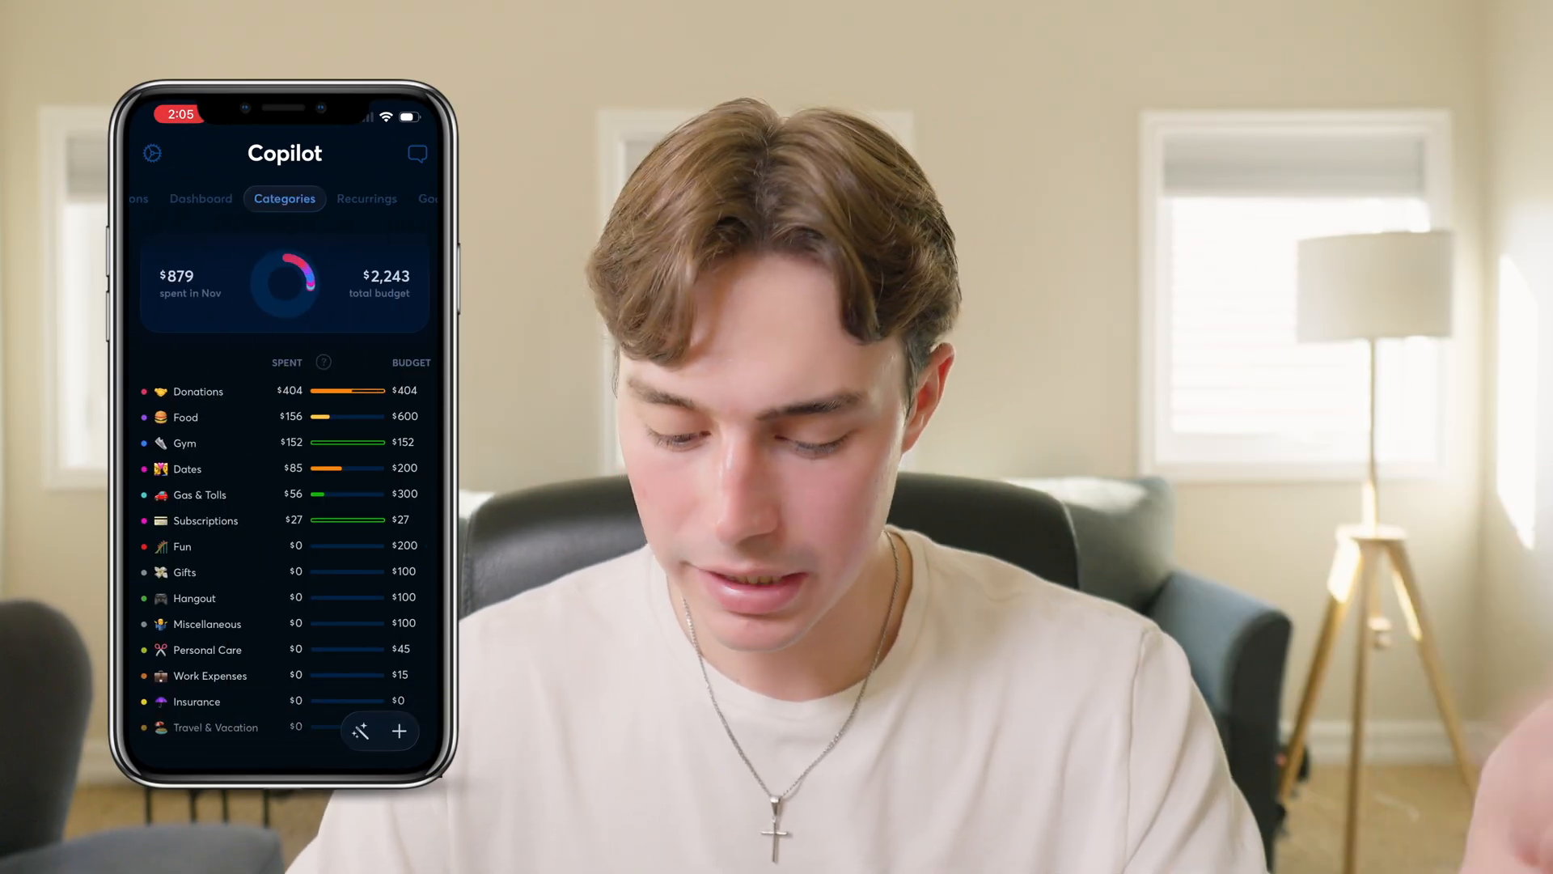